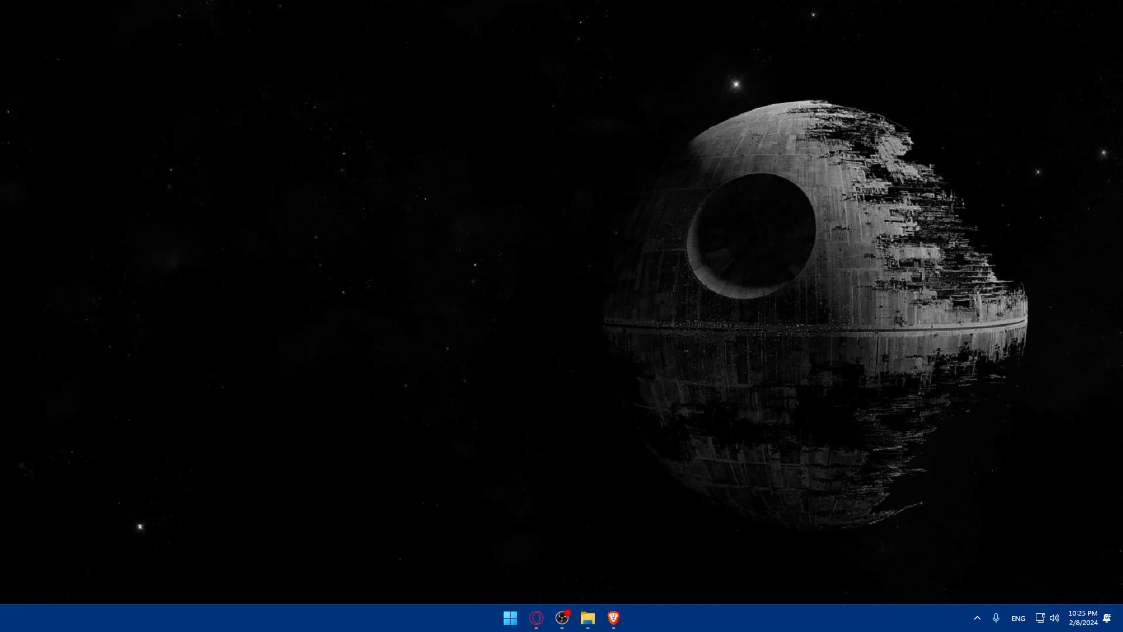
mouse_move(612, 618)
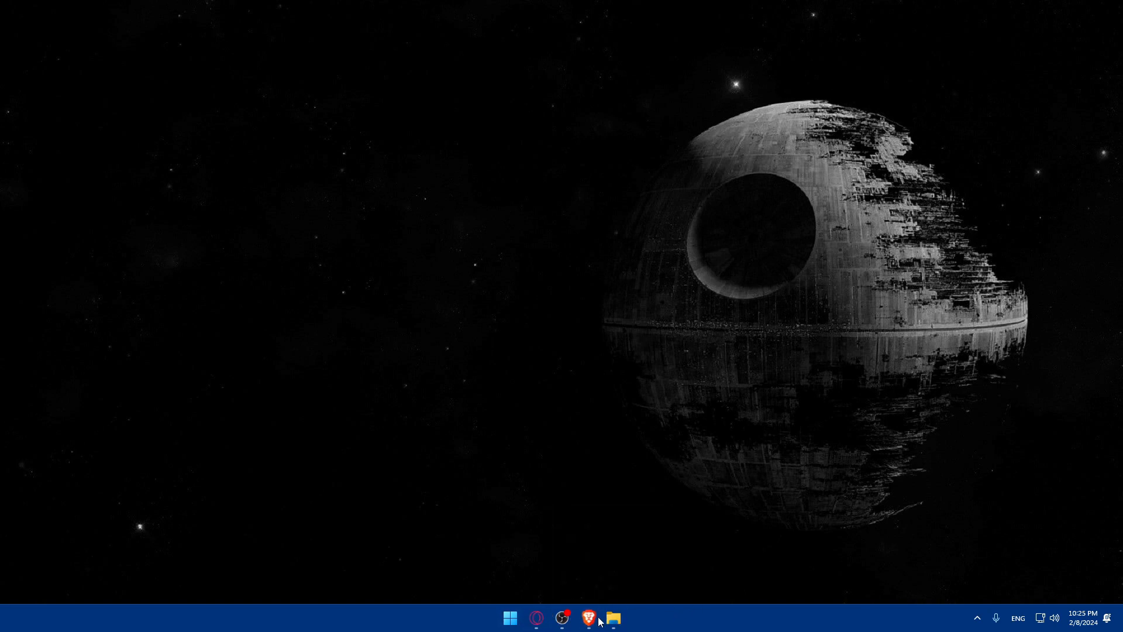
Step: Launch the browser and skim Slack's pricing plans before returning to the welcome-back page
click(589, 618)
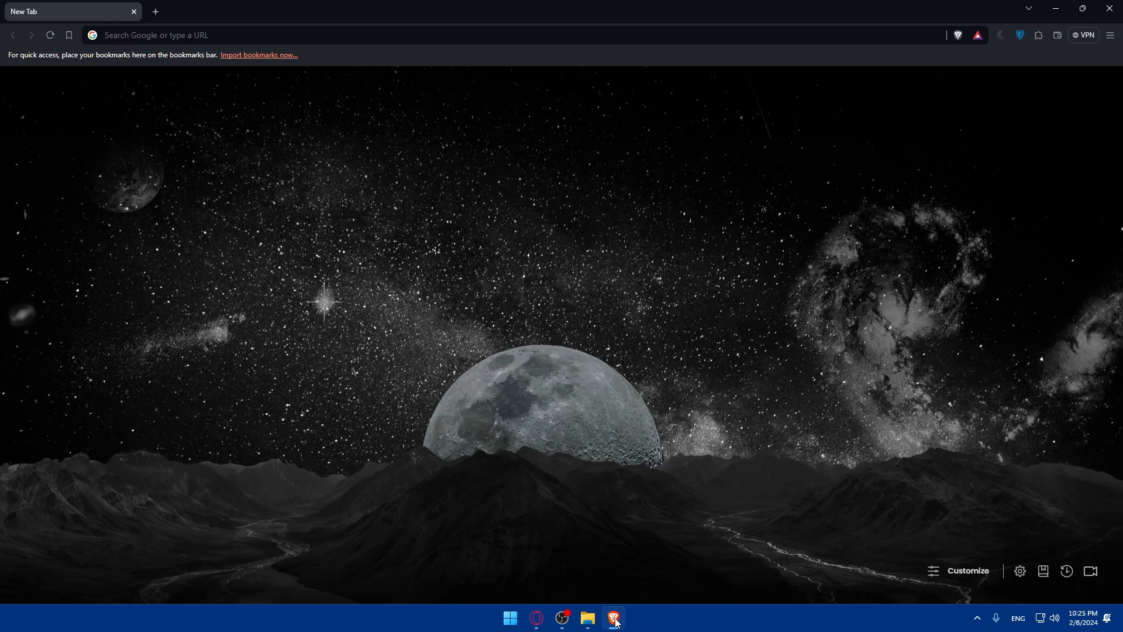
mouse_move(548, 492)
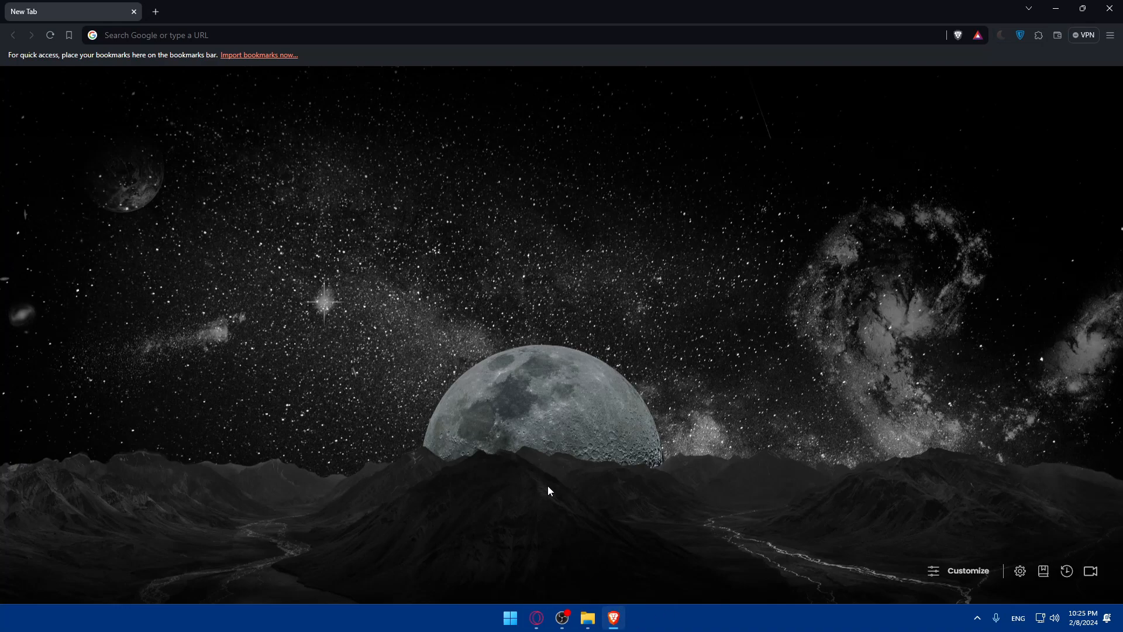
mouse_move(389, 385)
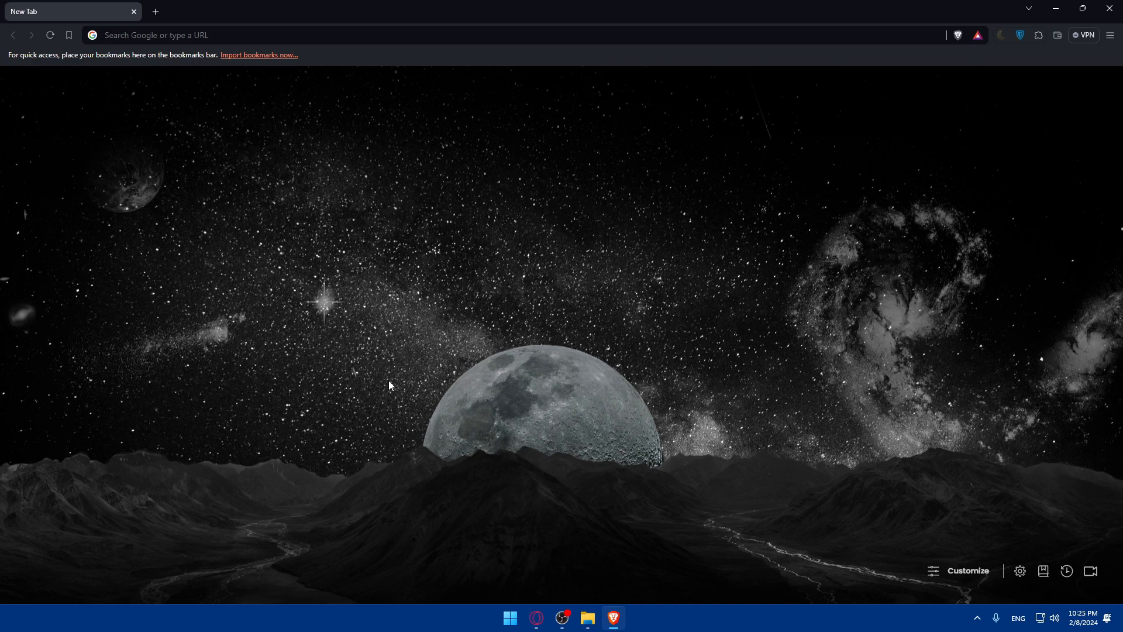
mouse_move(251, 171)
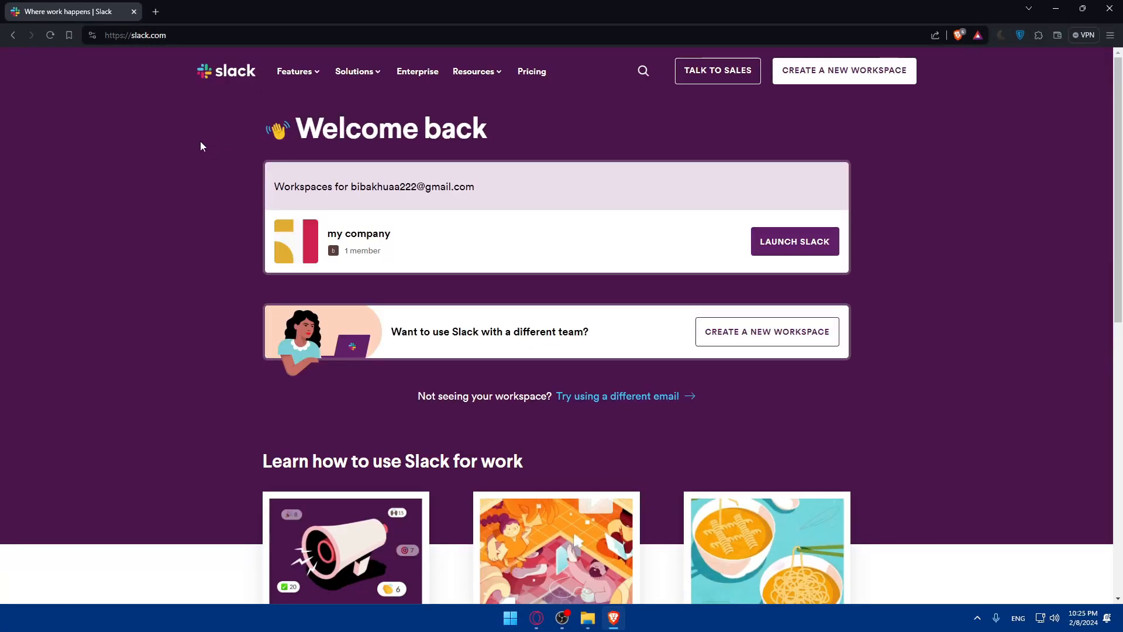
mouse_move(351, 113)
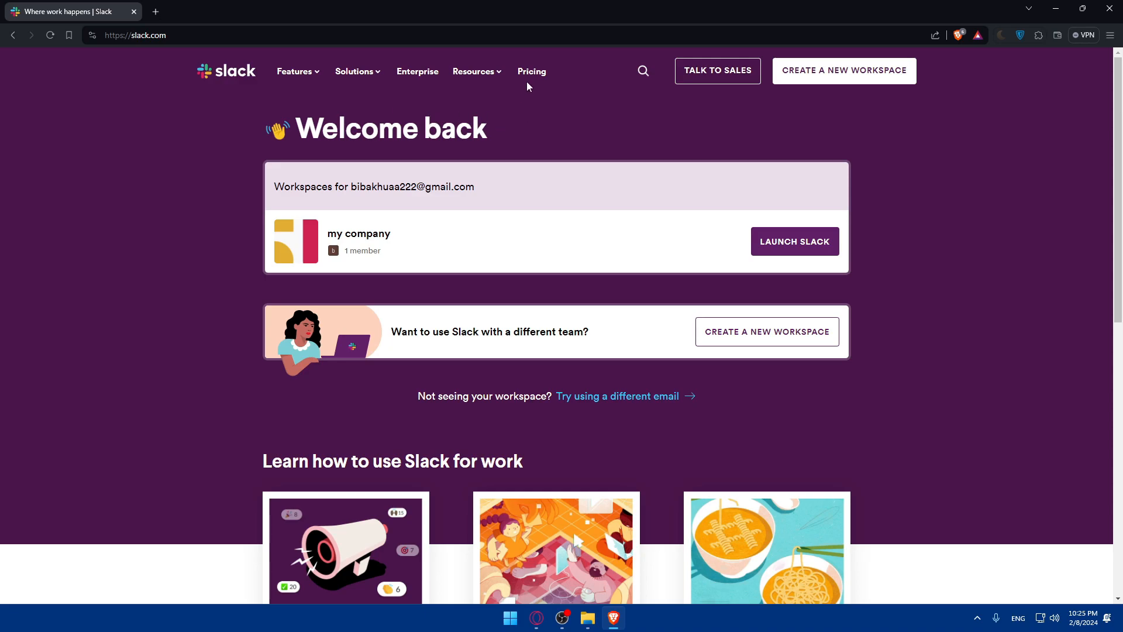
click(531, 72)
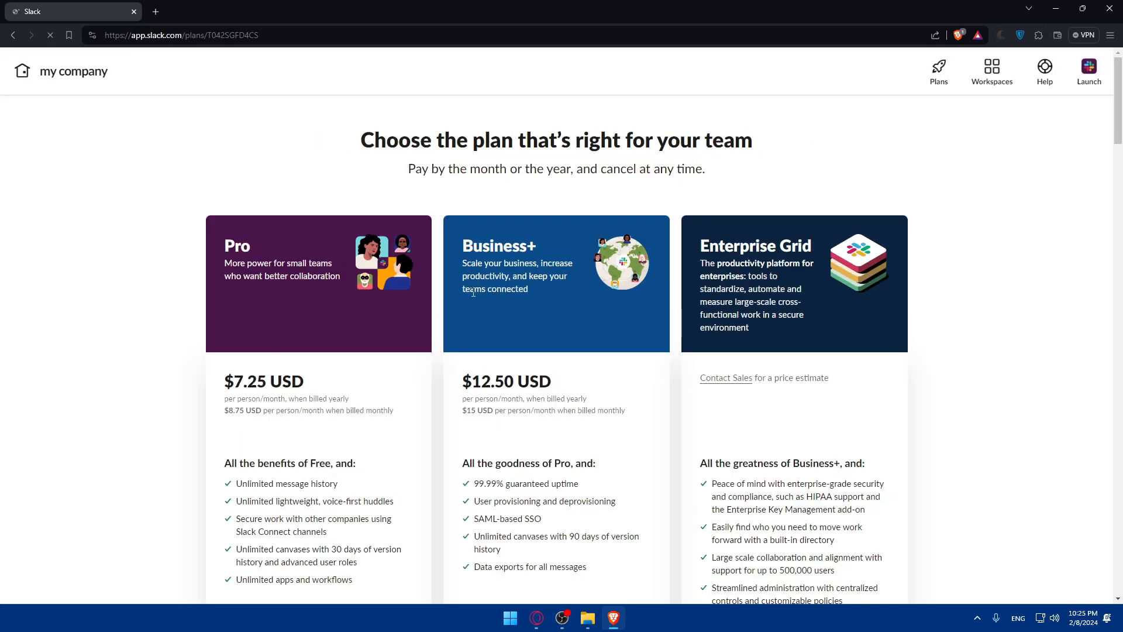
scroll(down, 3)
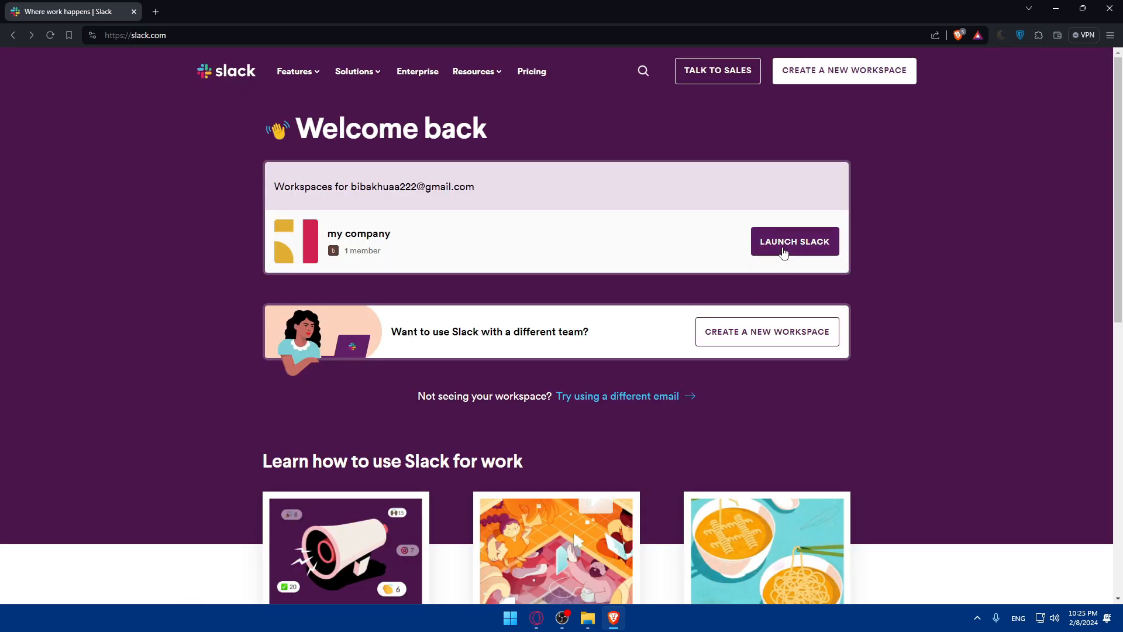
Step: Launch the my company workspace in a new tab
click(793, 241)
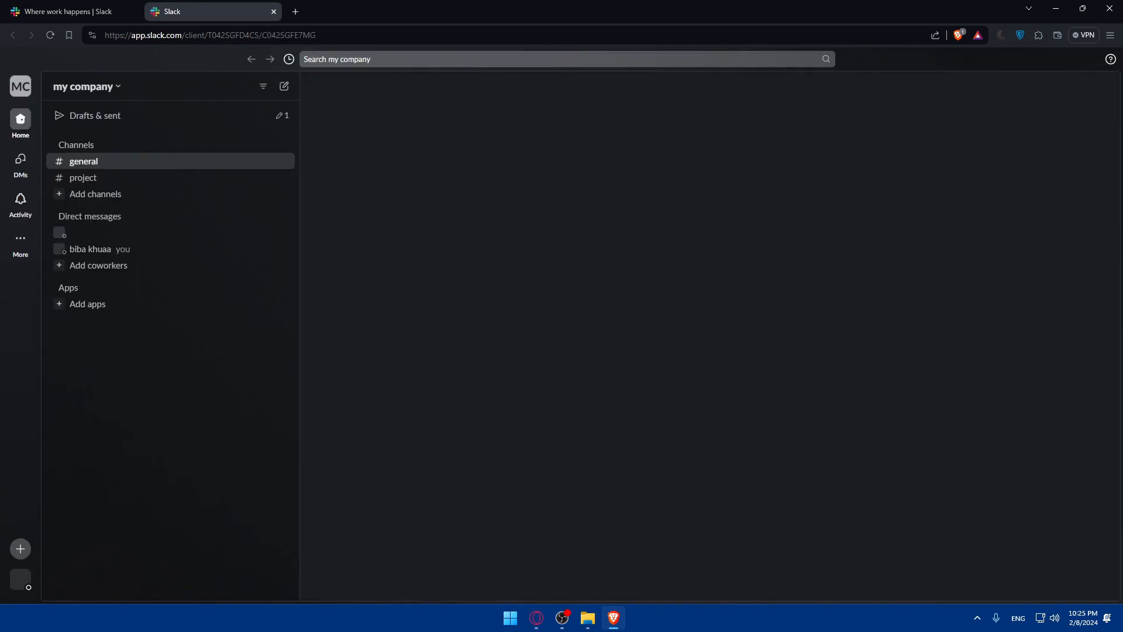
click(83, 162)
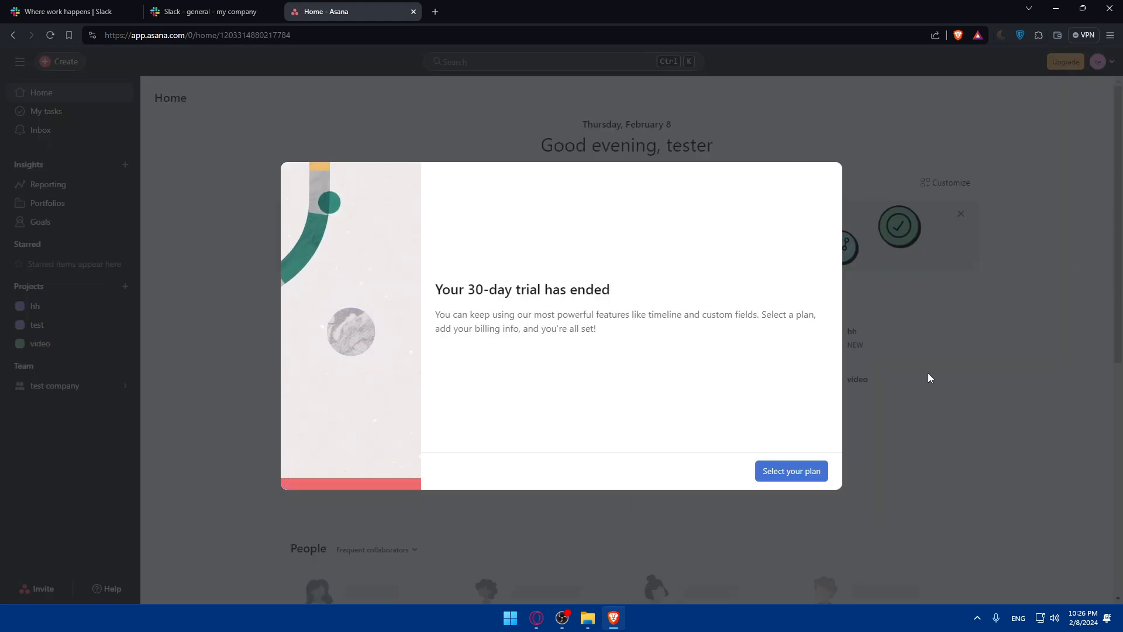
Step: Glance at the Asana Home trial-ended dialog, then return to the Slack general tab
drag(489, 289, 611, 289)
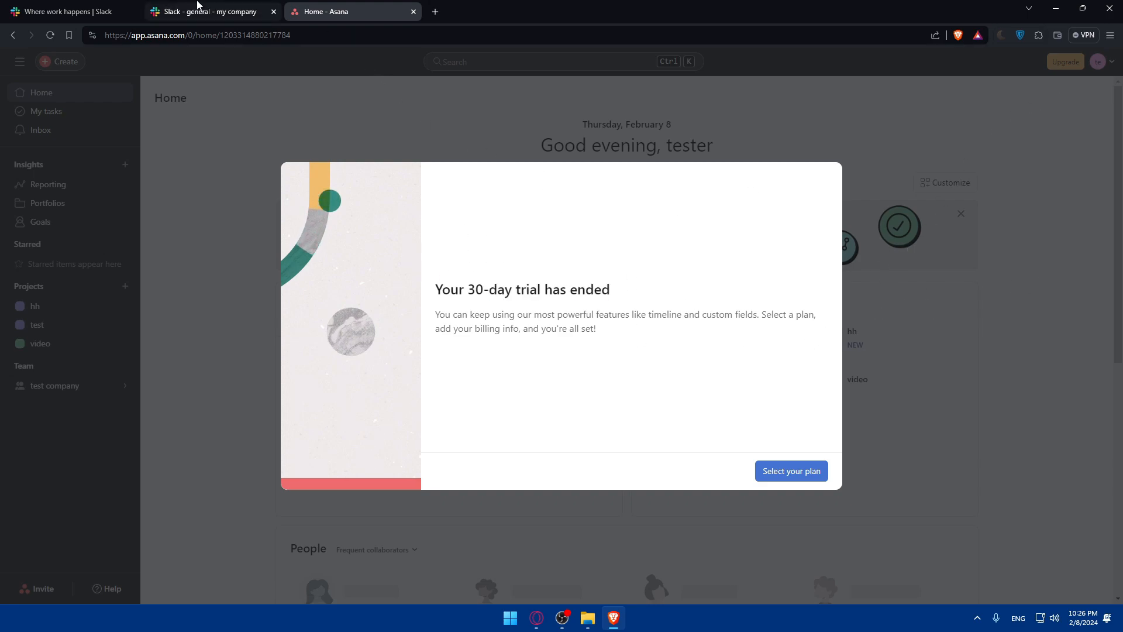
click(208, 11)
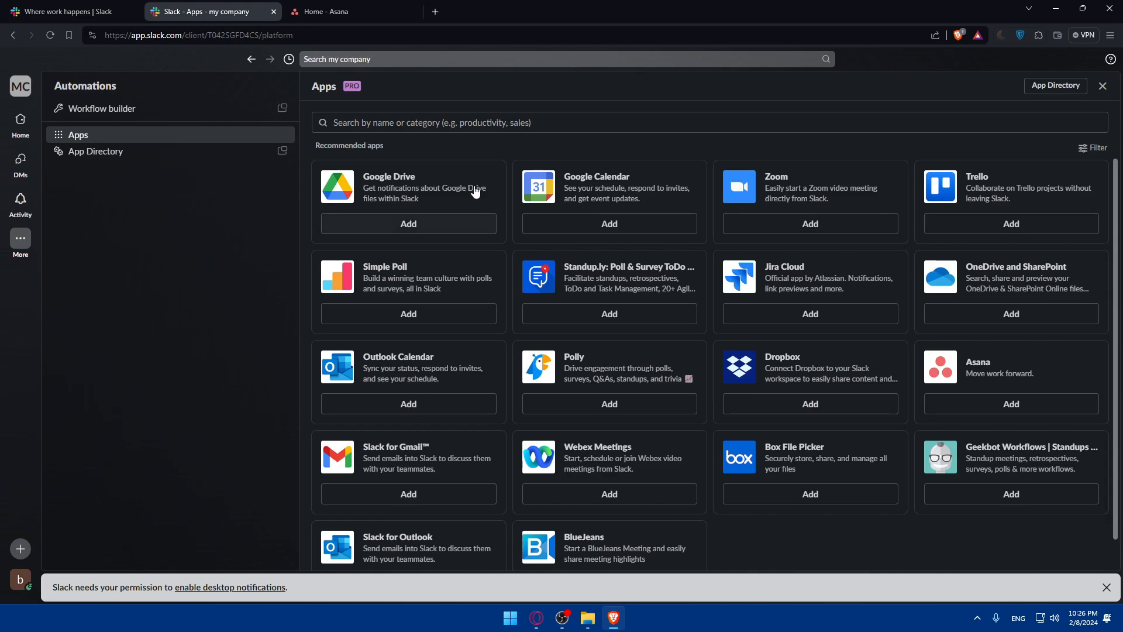
Step: Search the workspace apps for 'asana' and open its App Directory listing
text(asaan)
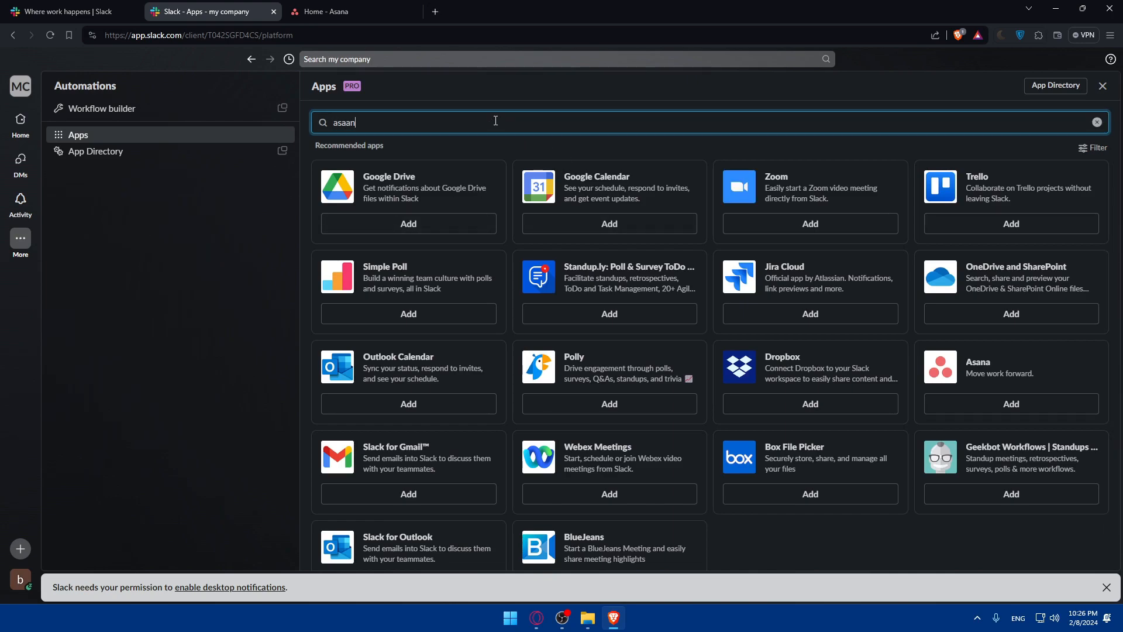
text(asana)
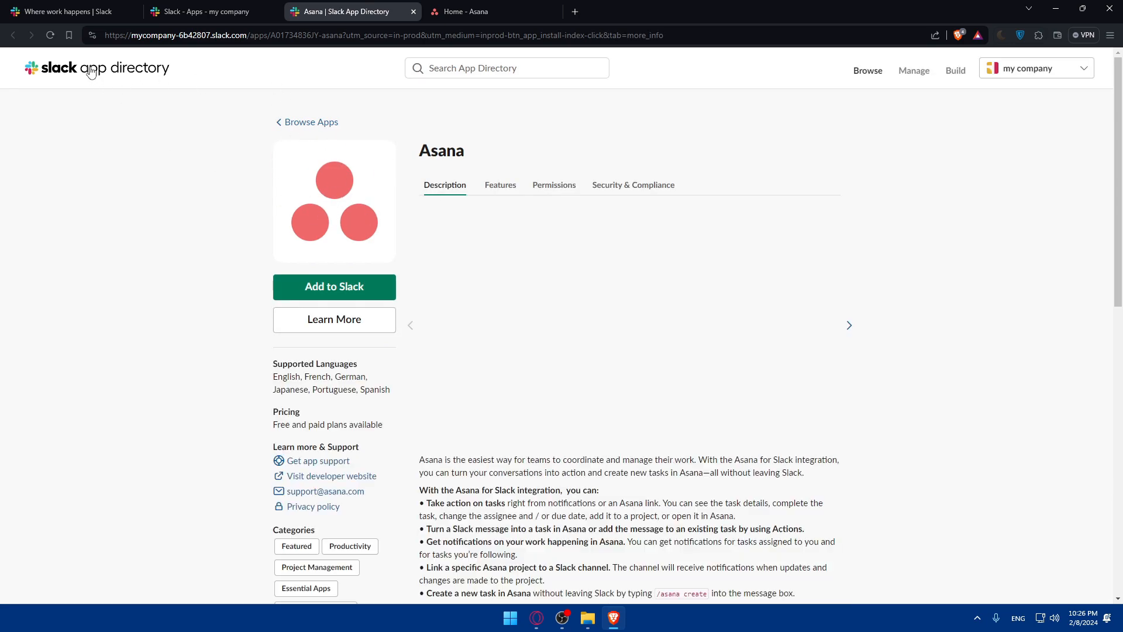
scroll(down, 3)
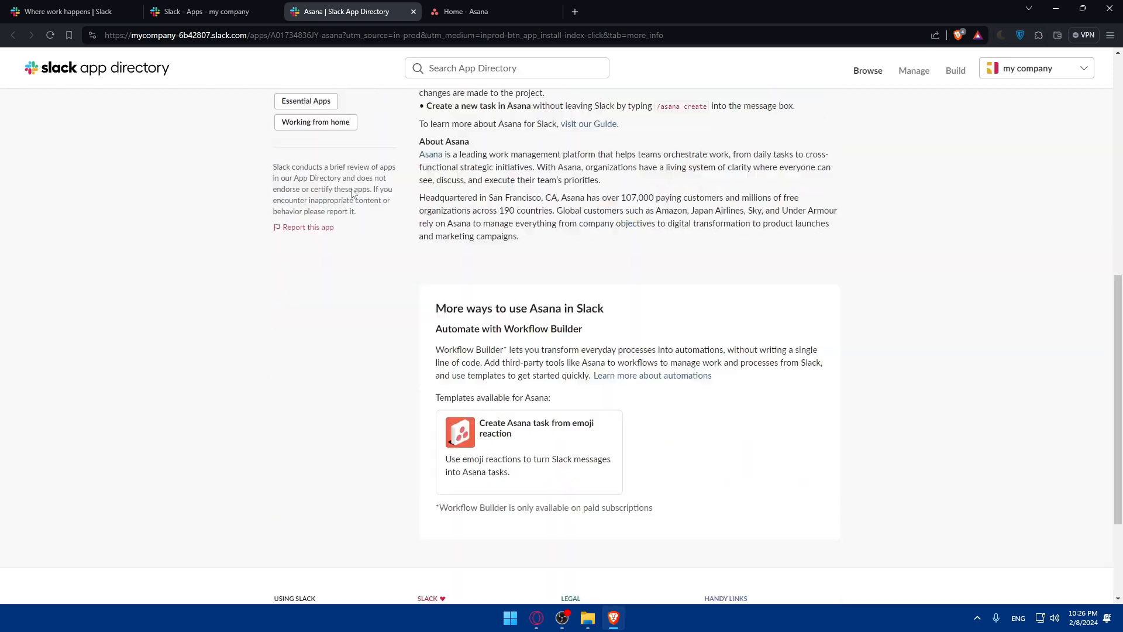
scroll(up, 3)
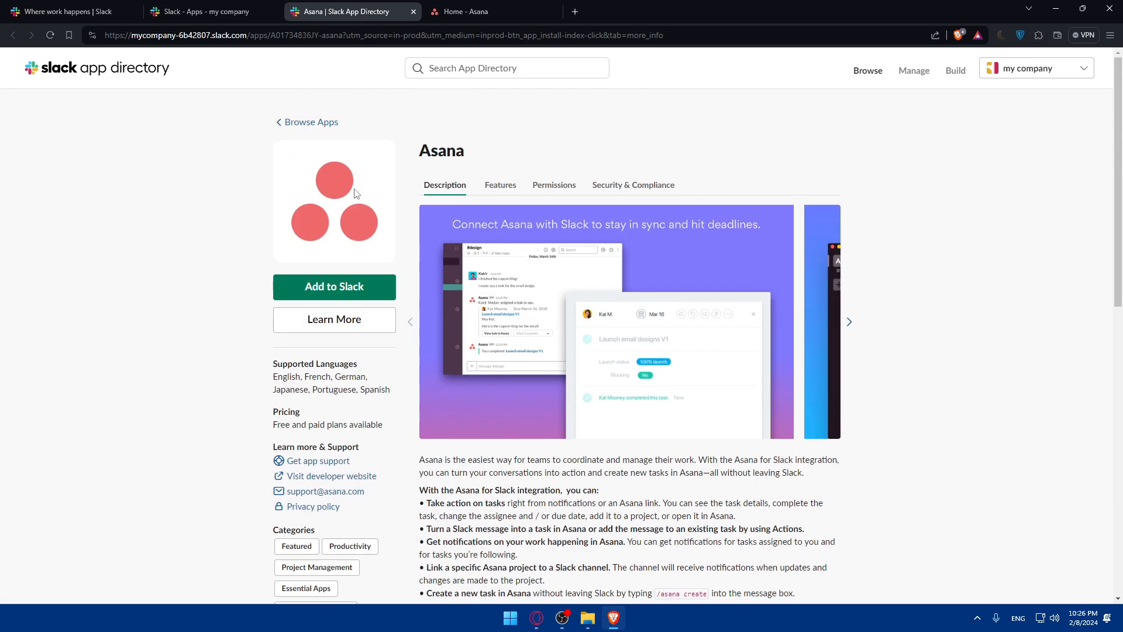
mouse_move(359, 202)
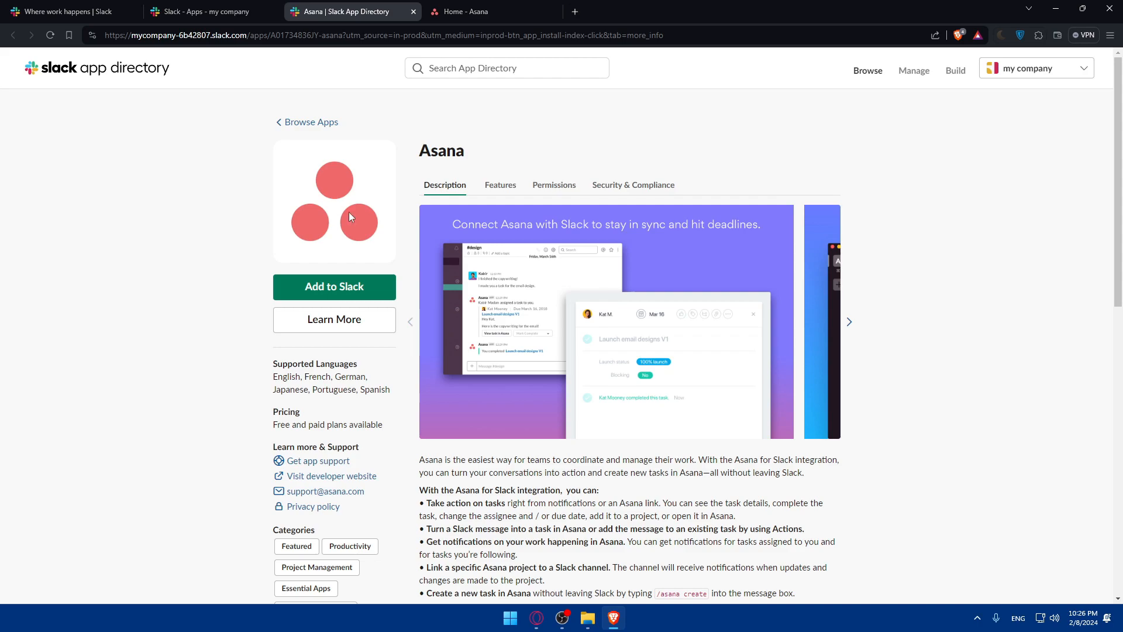
scroll(down, 3)
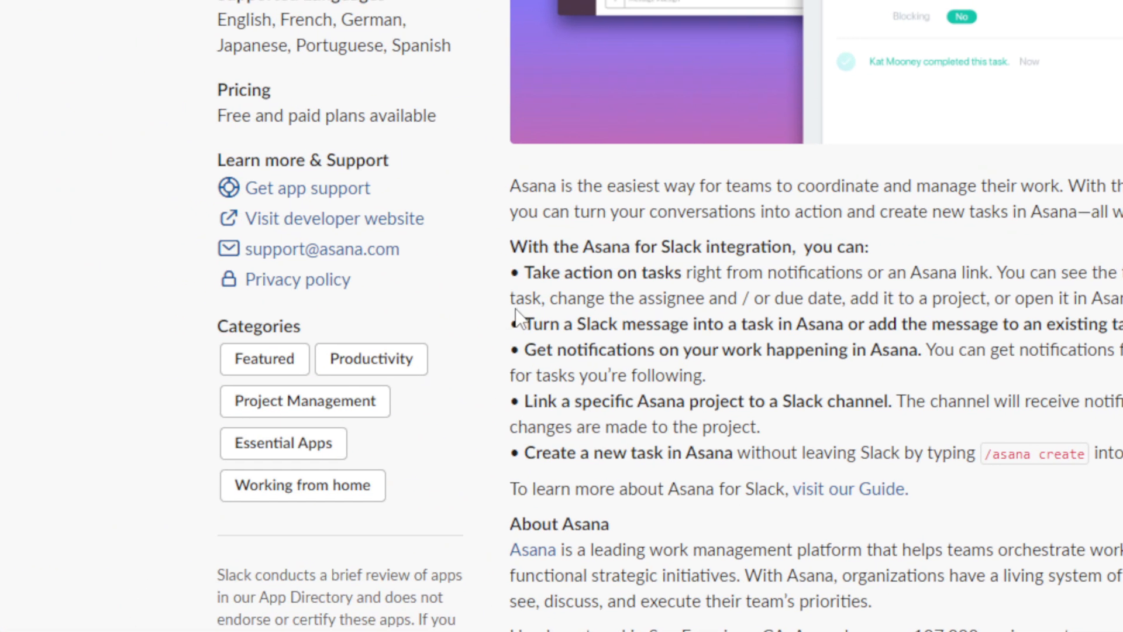
scroll(down, 3)
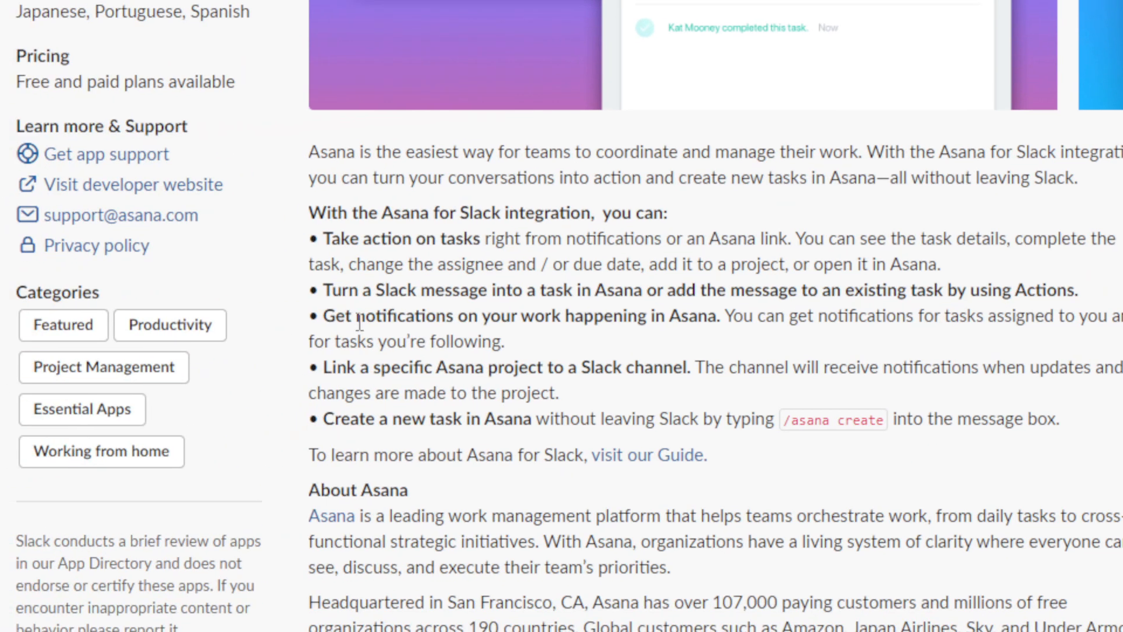
drag(315, 324, 641, 324)
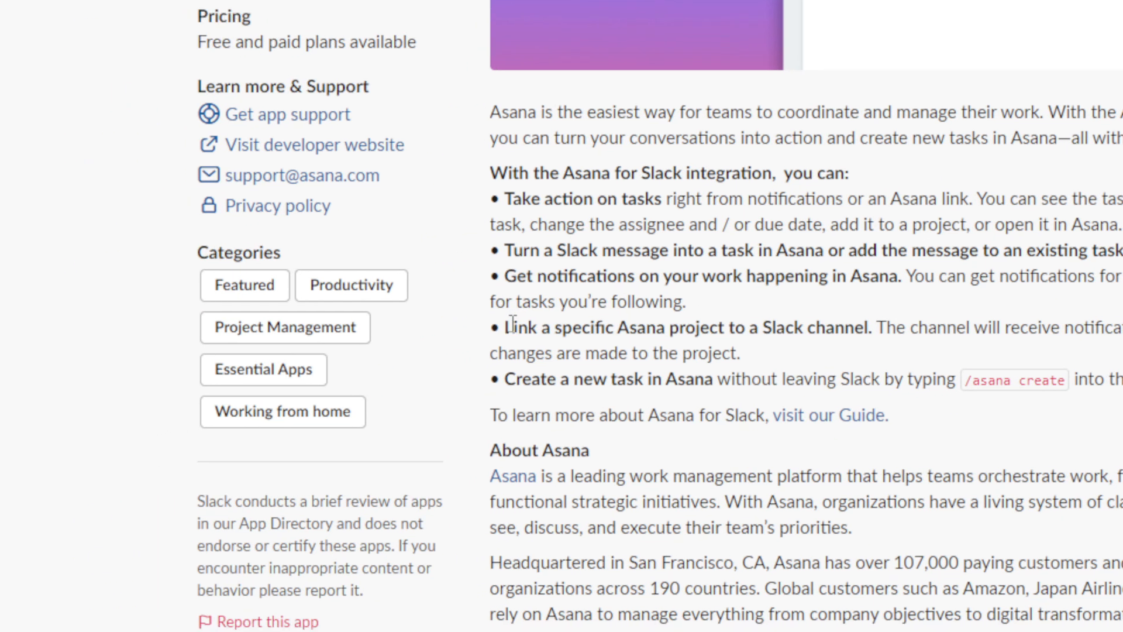
drag(499, 334, 627, 334)
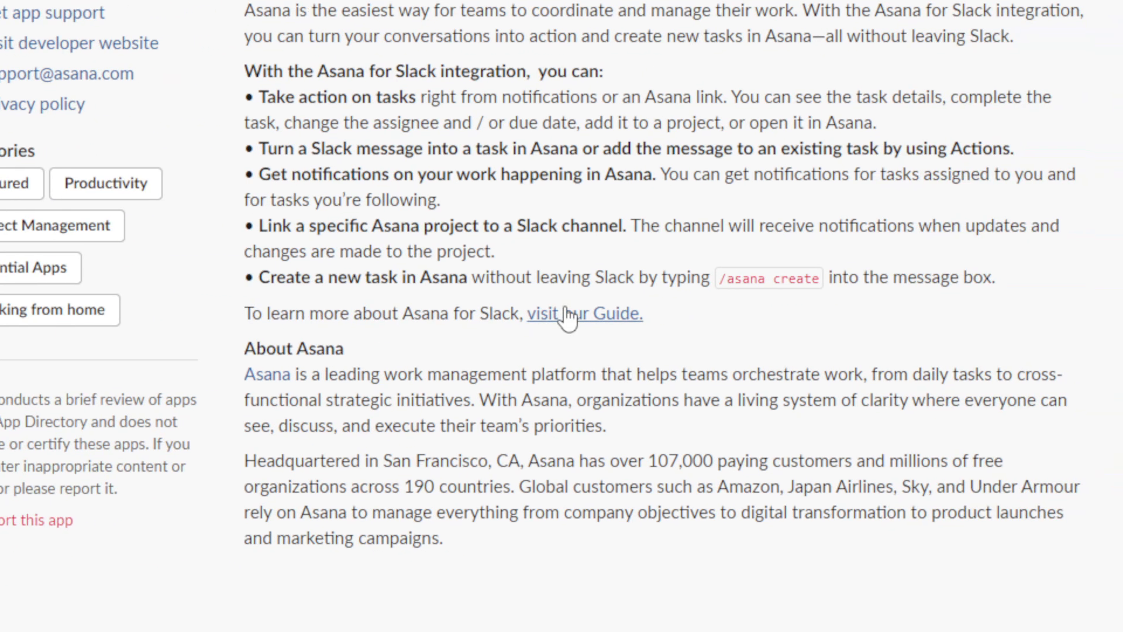
click(584, 314)
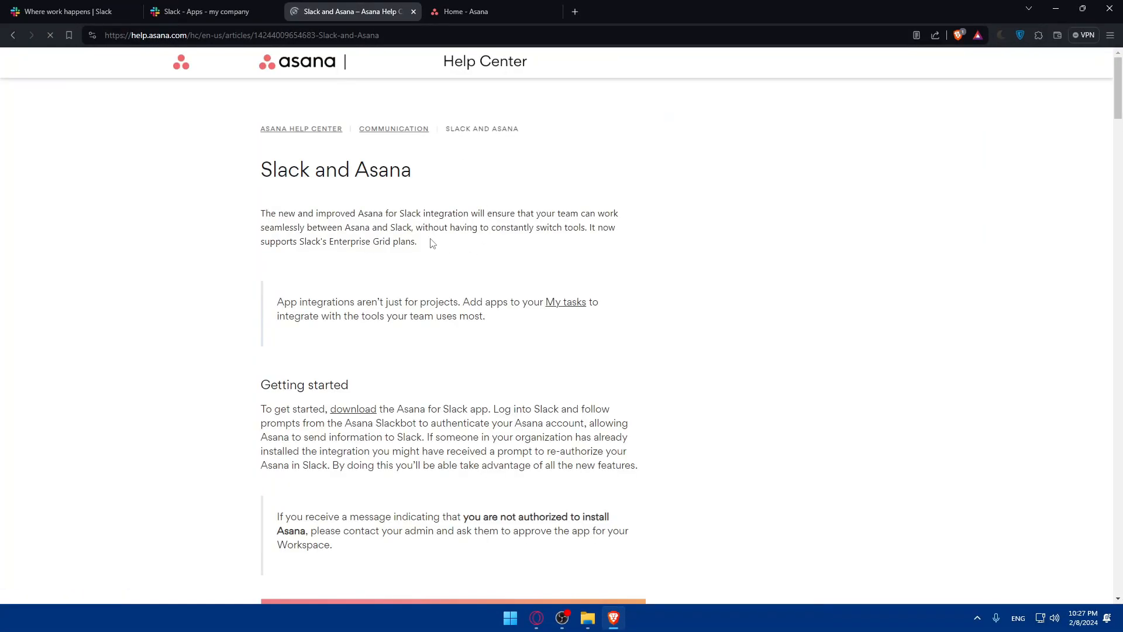
scroll(down, 3)
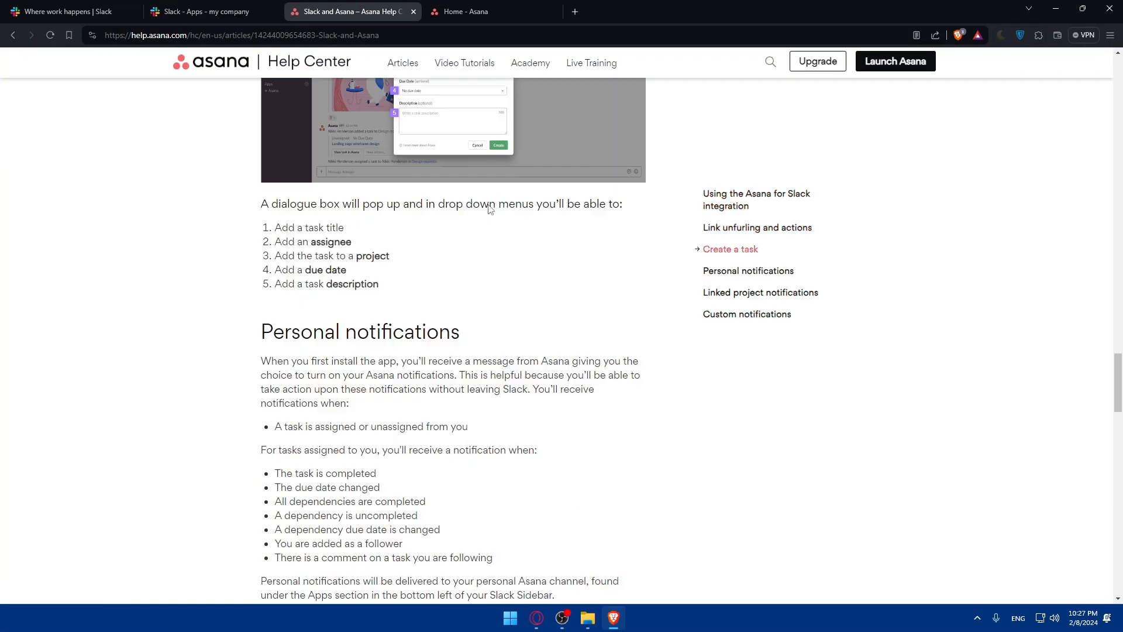
scroll(down, 3)
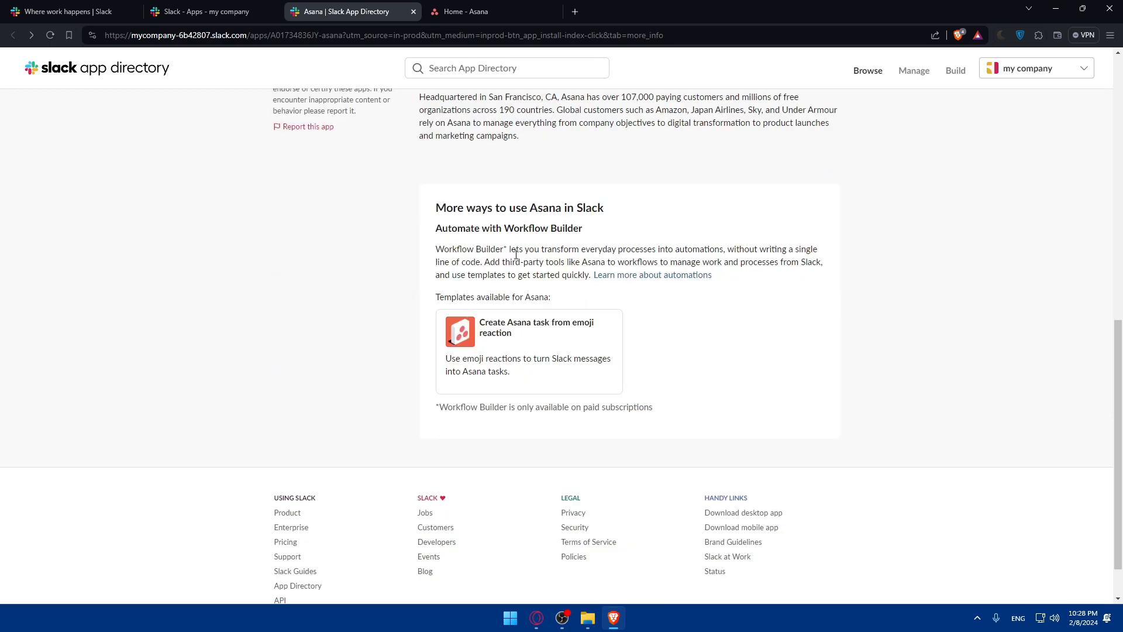
scroll(up, 3)
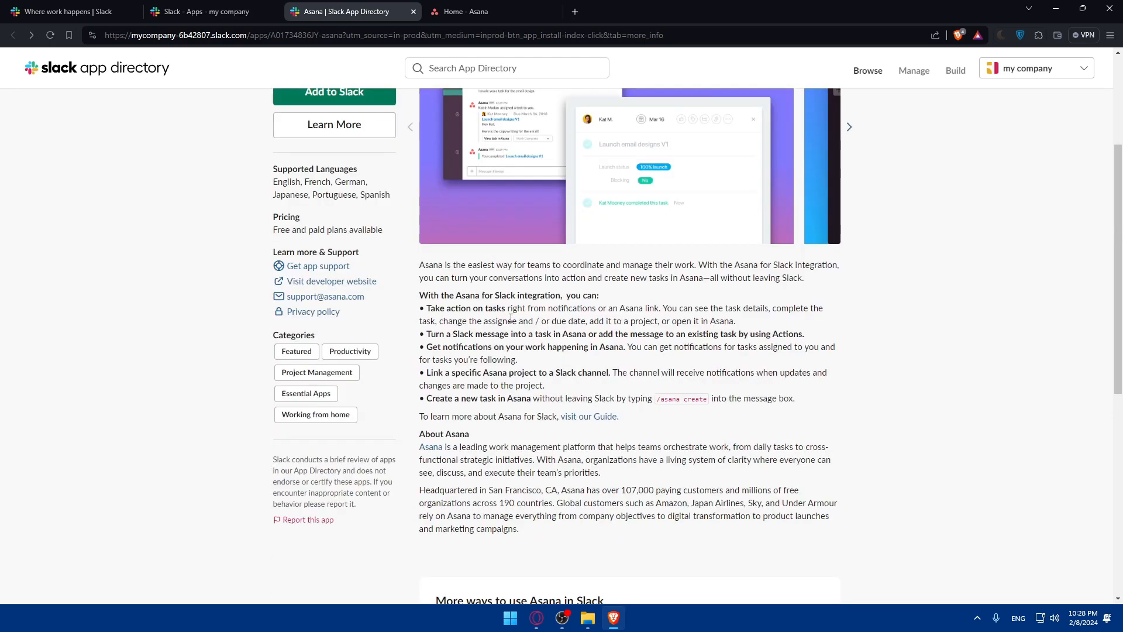
double_click(286, 217)
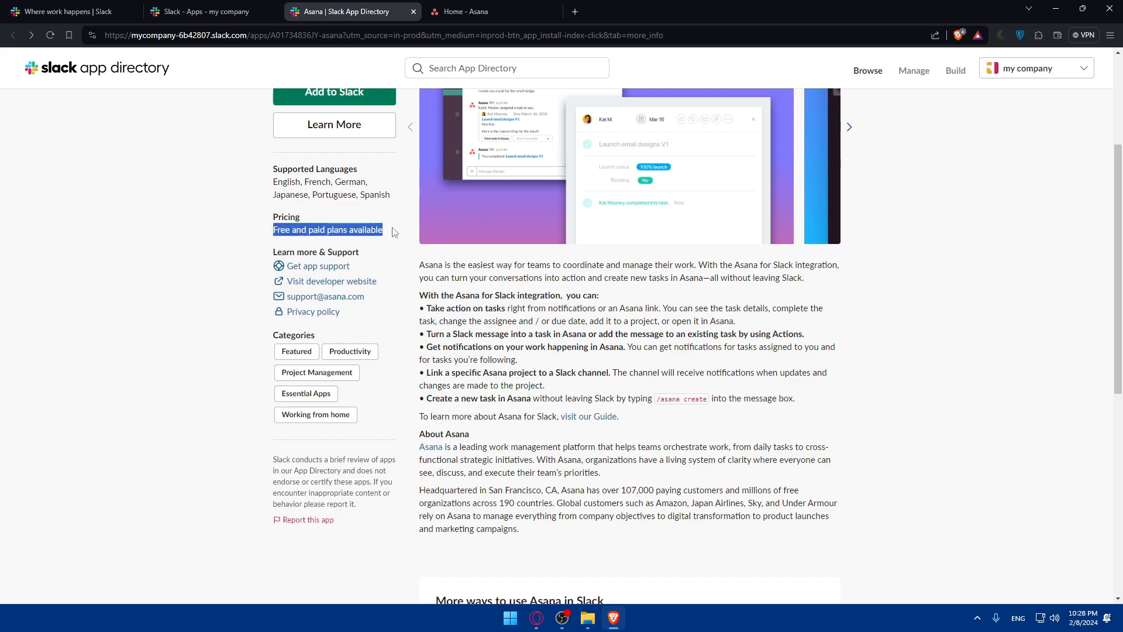
click(250, 191)
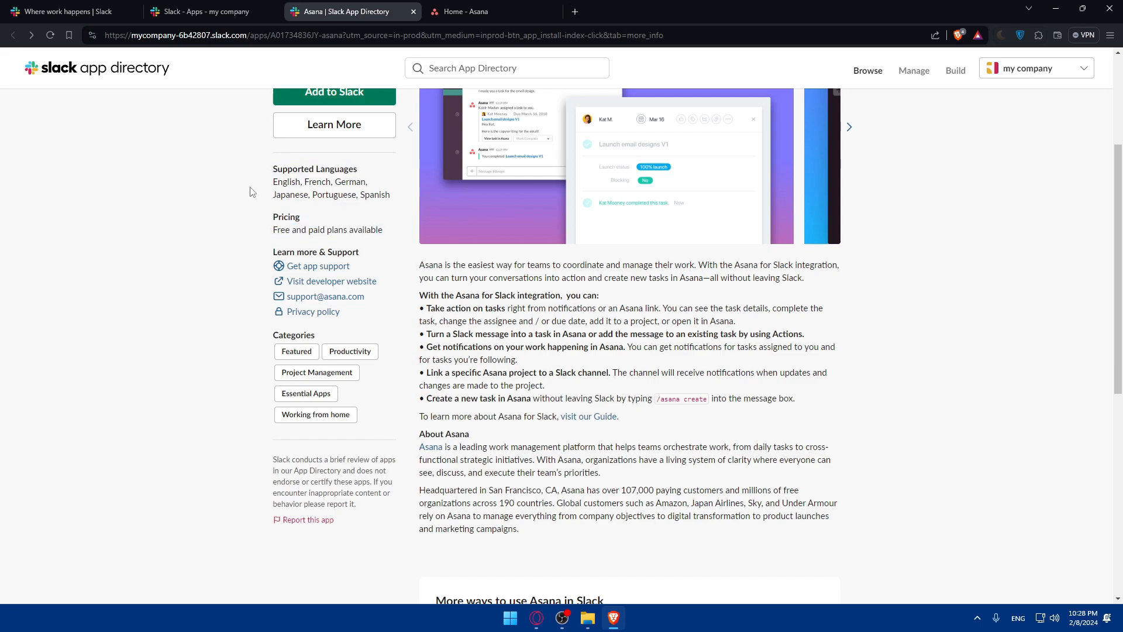
drag(273, 181, 334, 194)
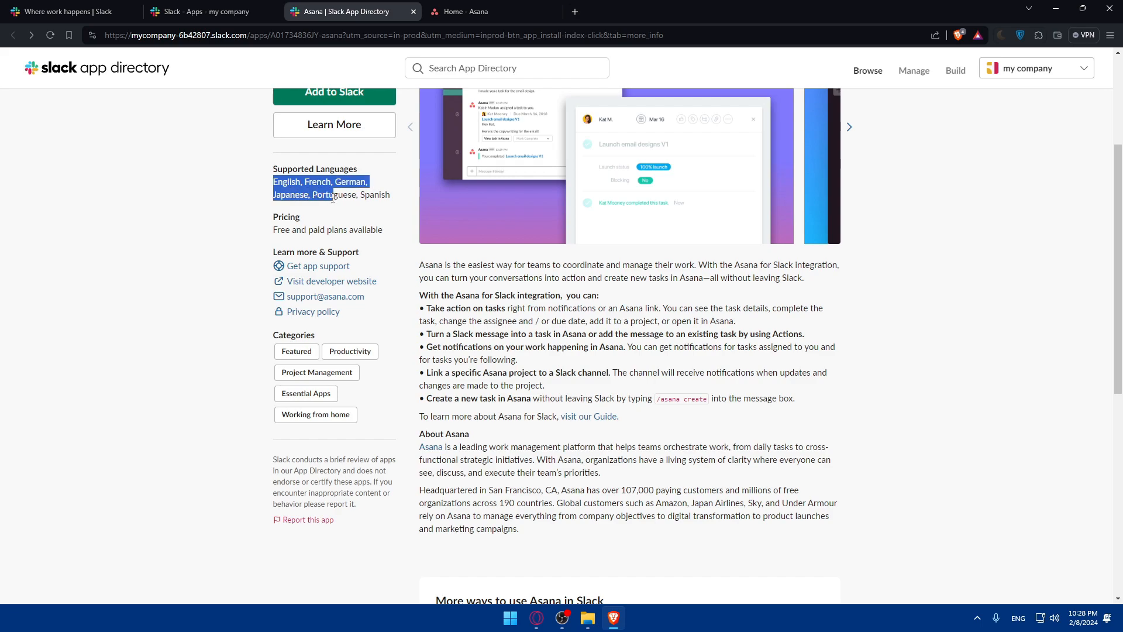
click(262, 179)
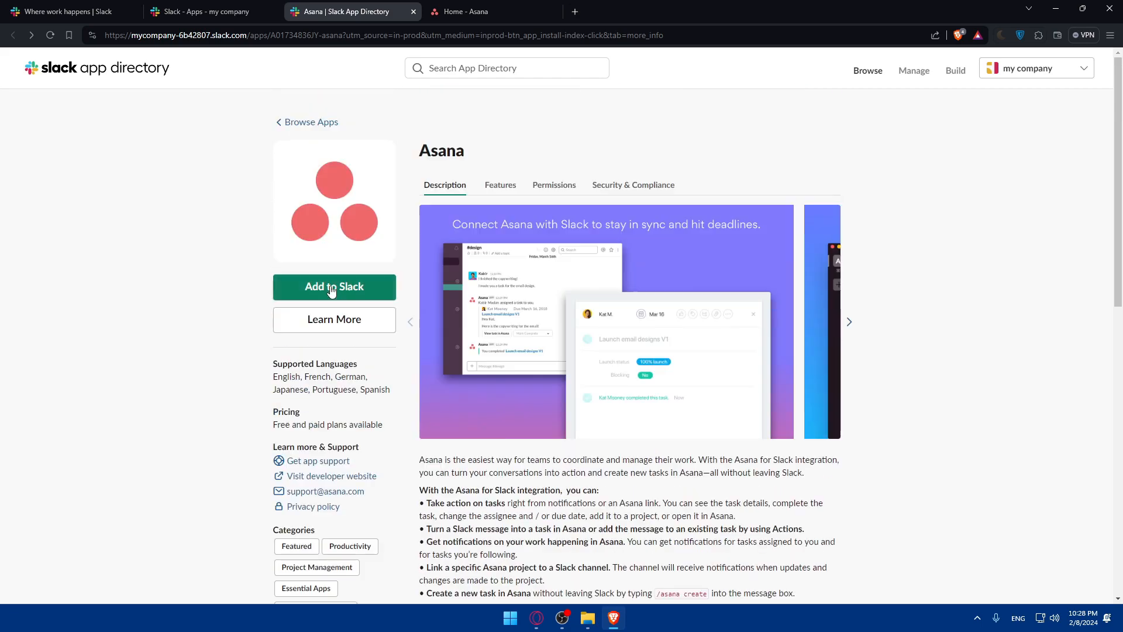
click(500, 185)
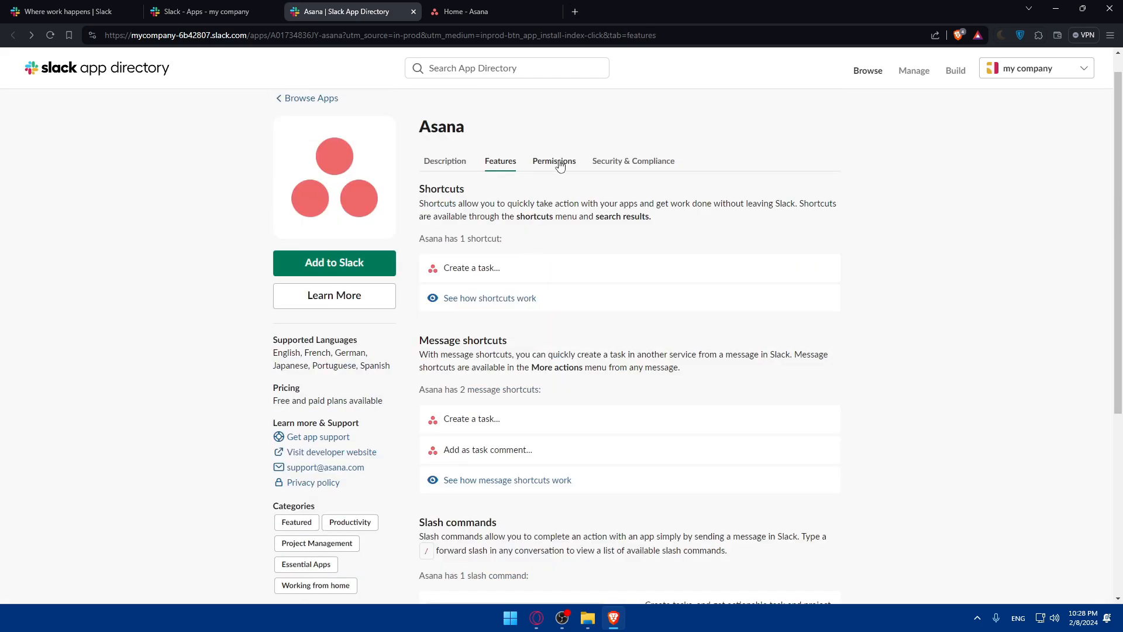
click(553, 161)
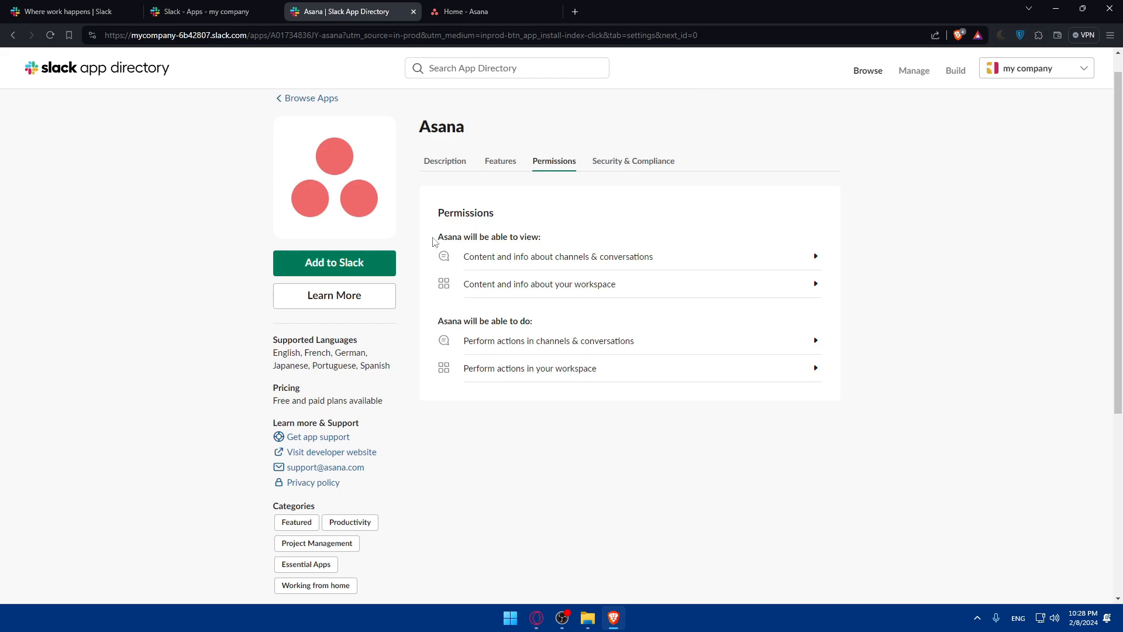
mouse_move(554, 265)
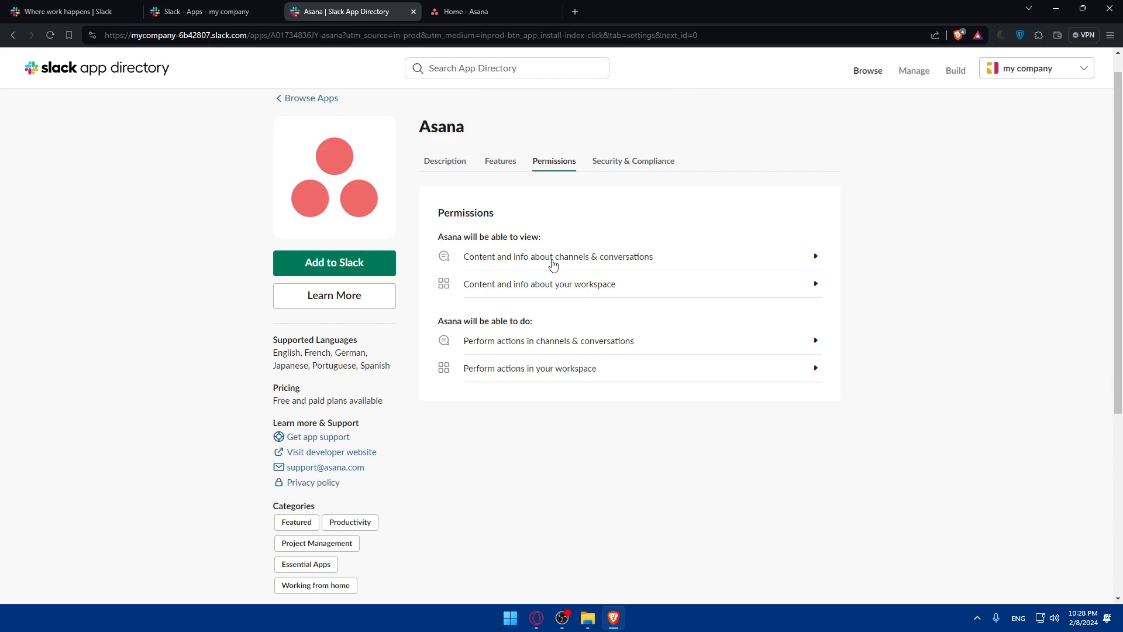
mouse_move(546, 300)
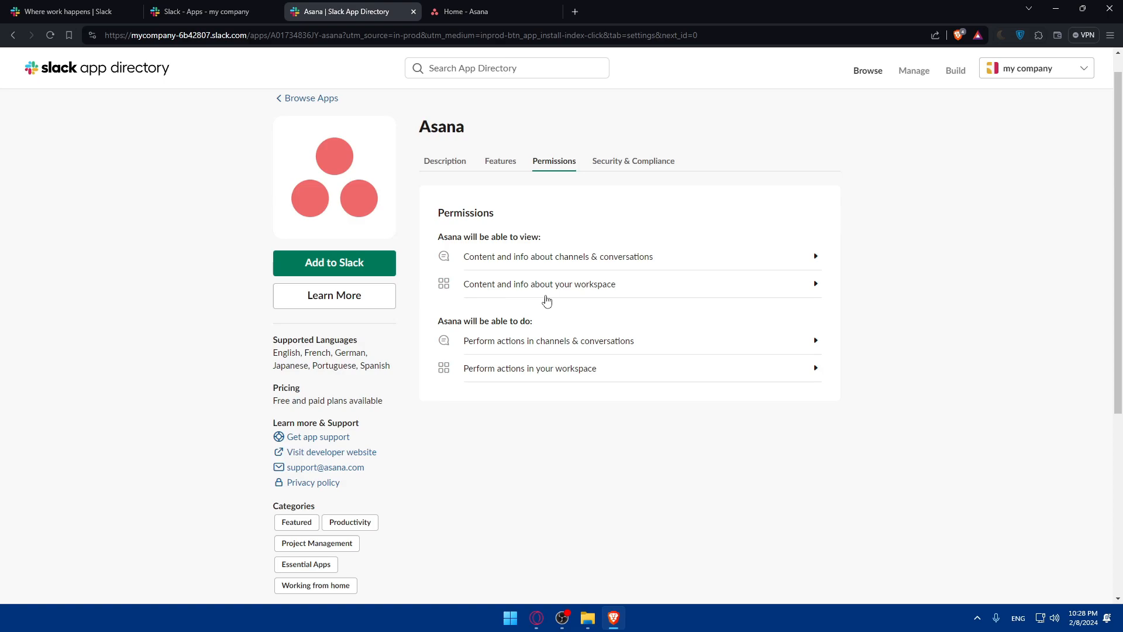
mouse_move(493, 324)
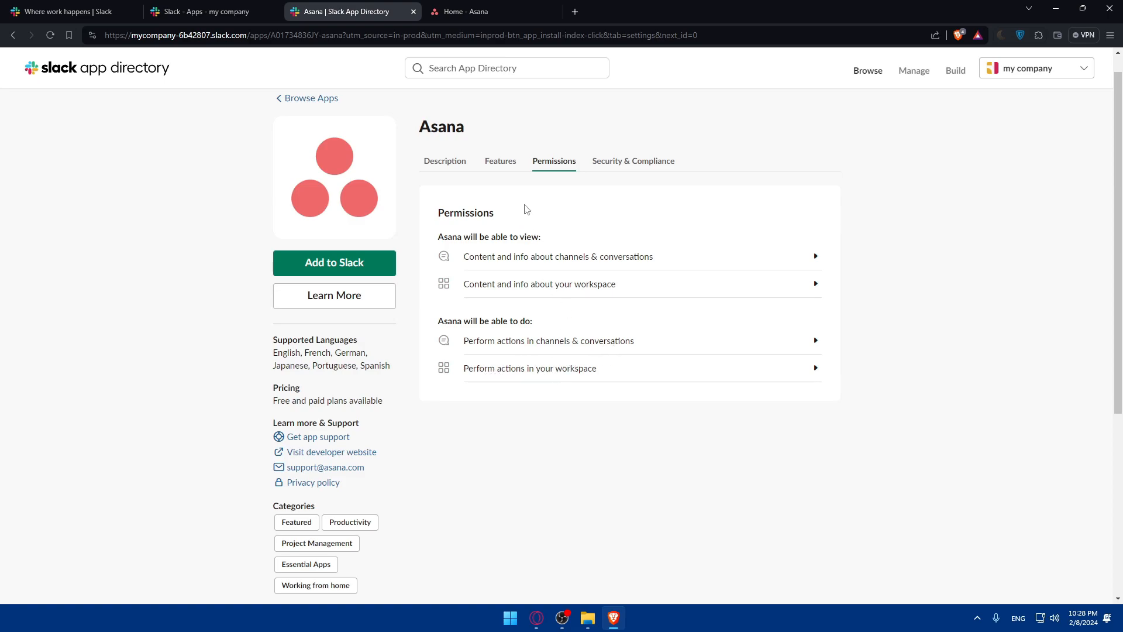
click(633, 160)
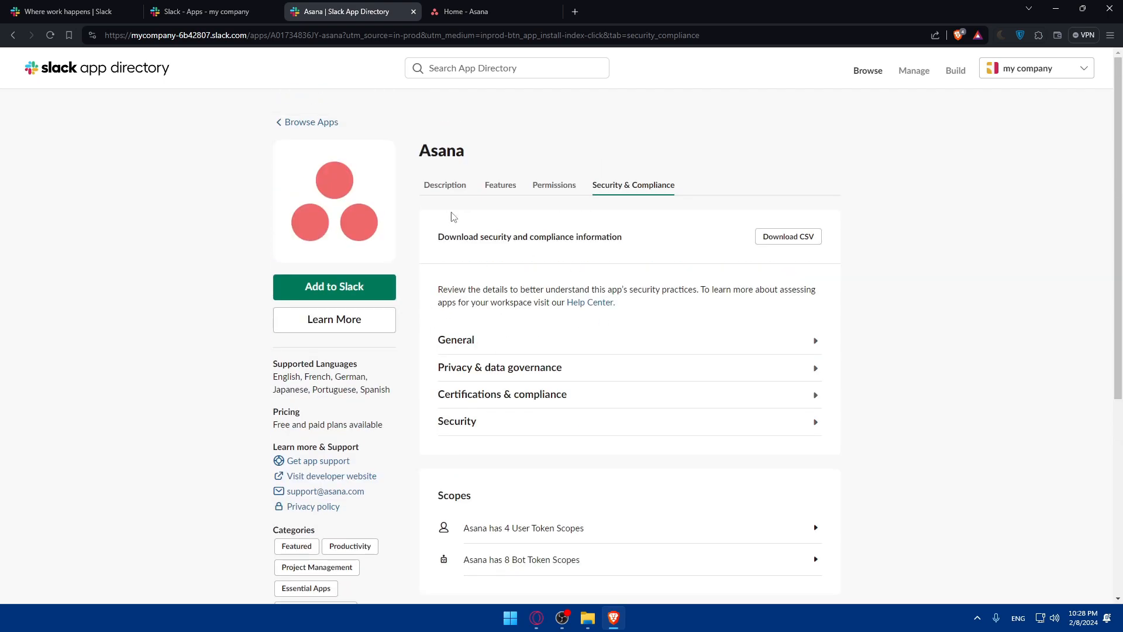
click(445, 185)
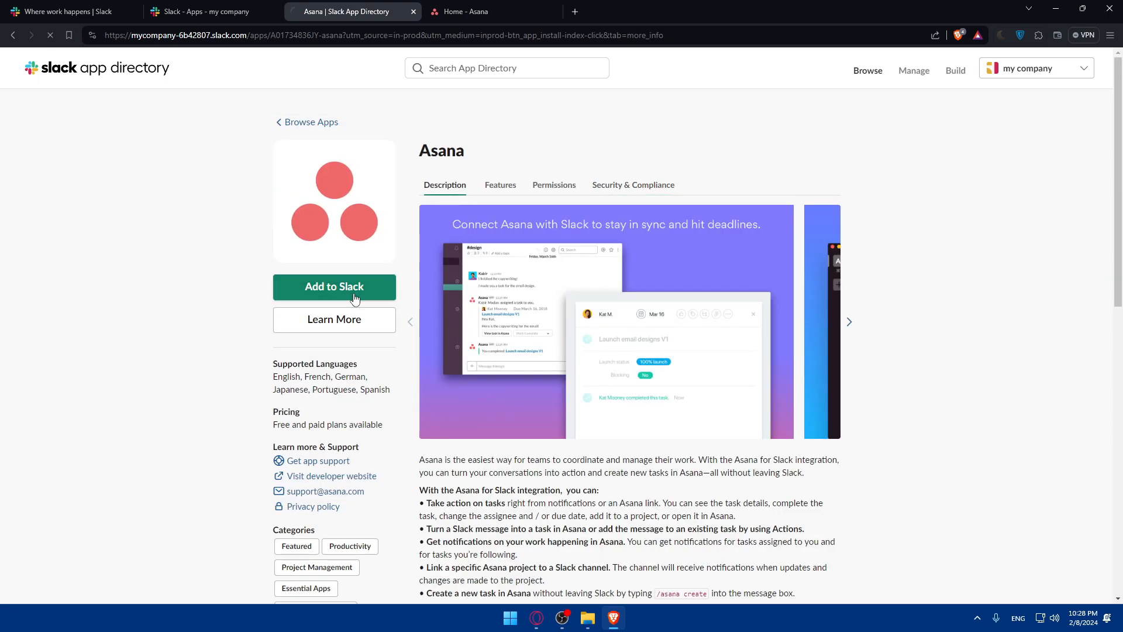
Step: Add Asana to Slack, review the Grant Permission page and allow Slack access to the Asana account
click(334, 287)
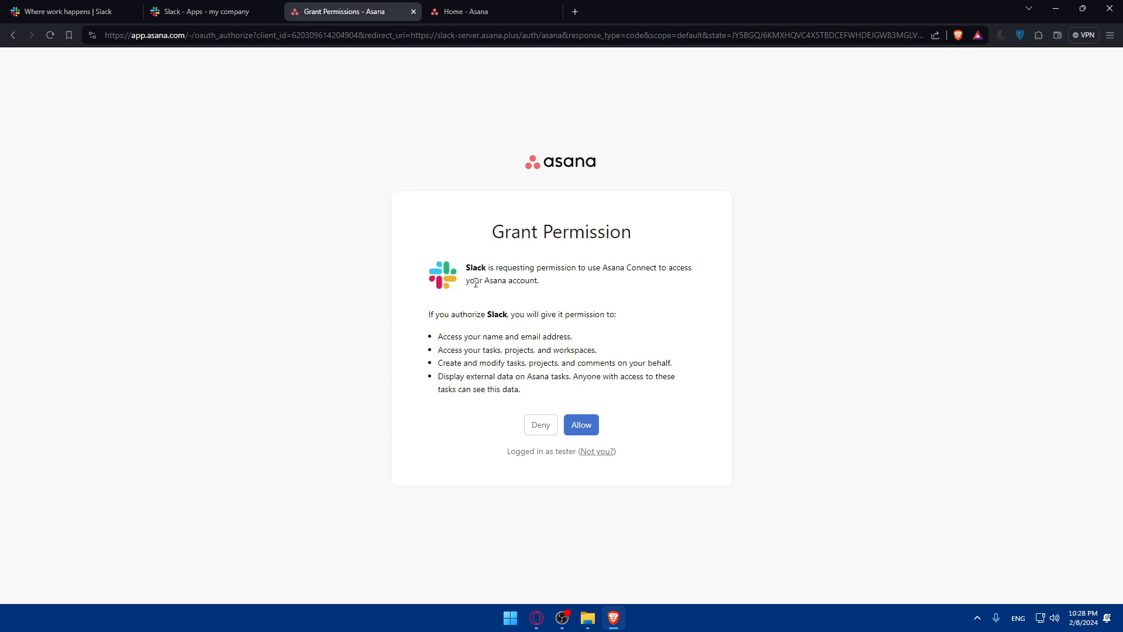
mouse_move(517, 272)
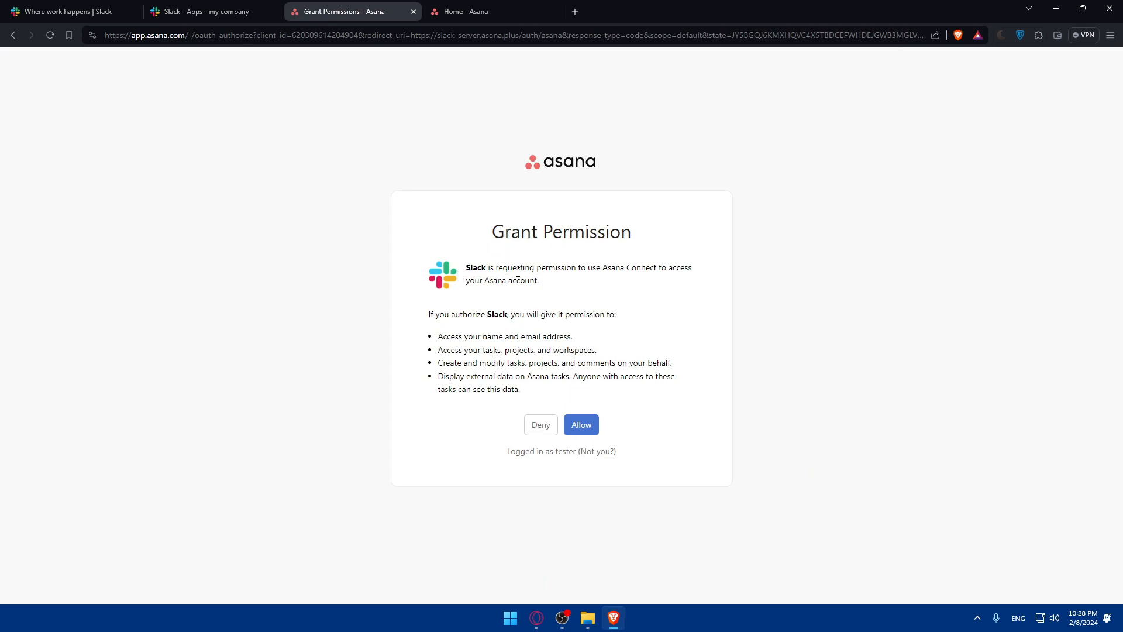
mouse_move(611, 278)
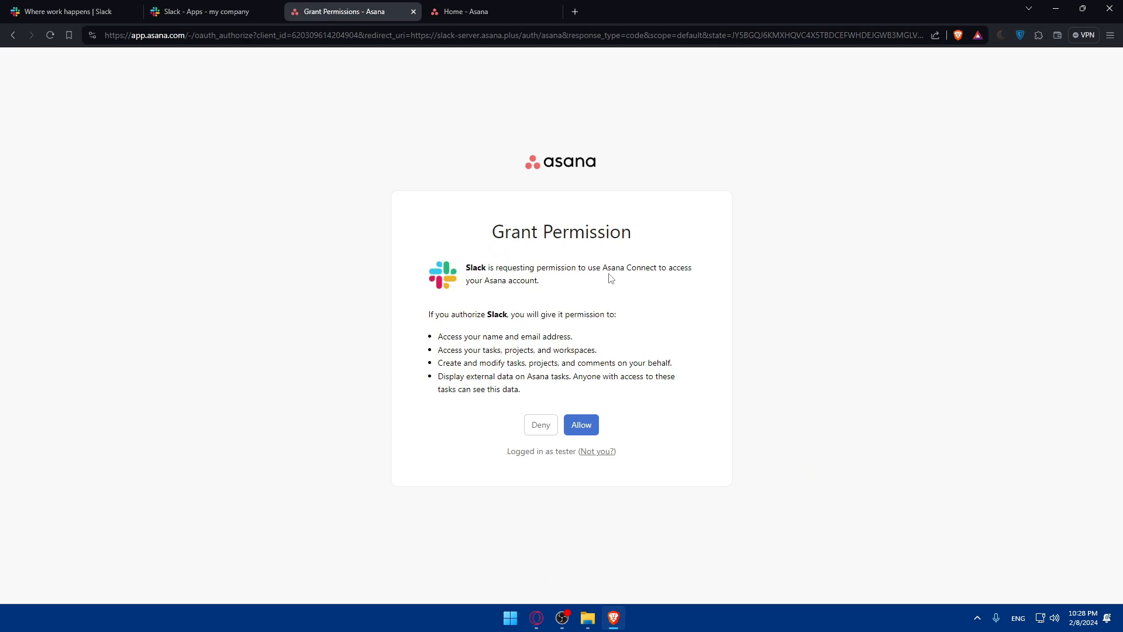
mouse_move(478, 302)
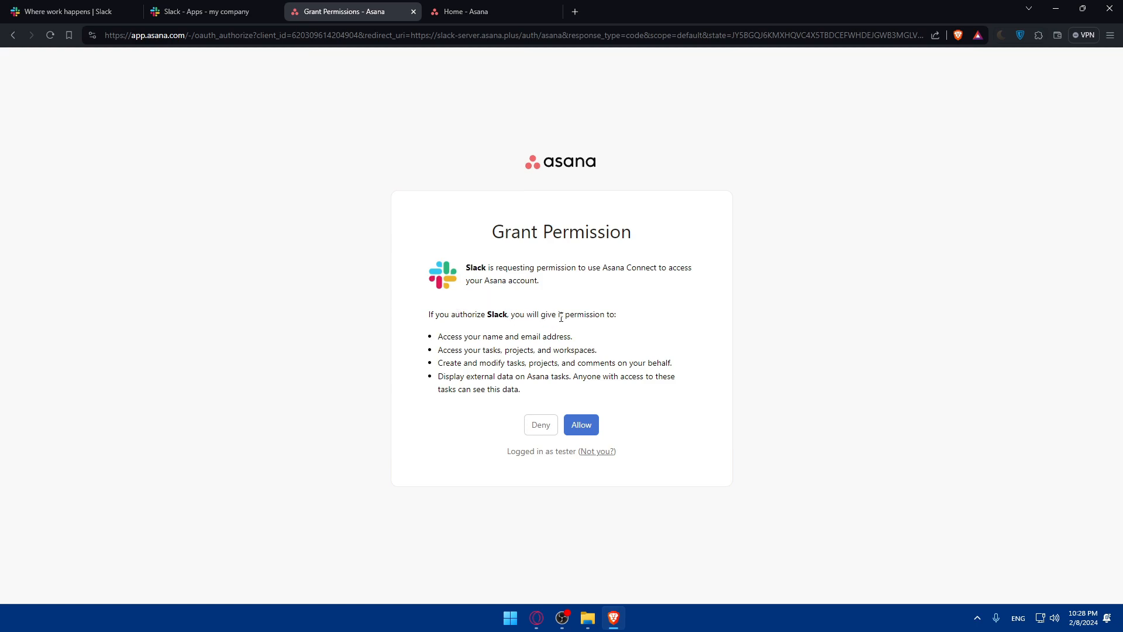
mouse_move(452, 340)
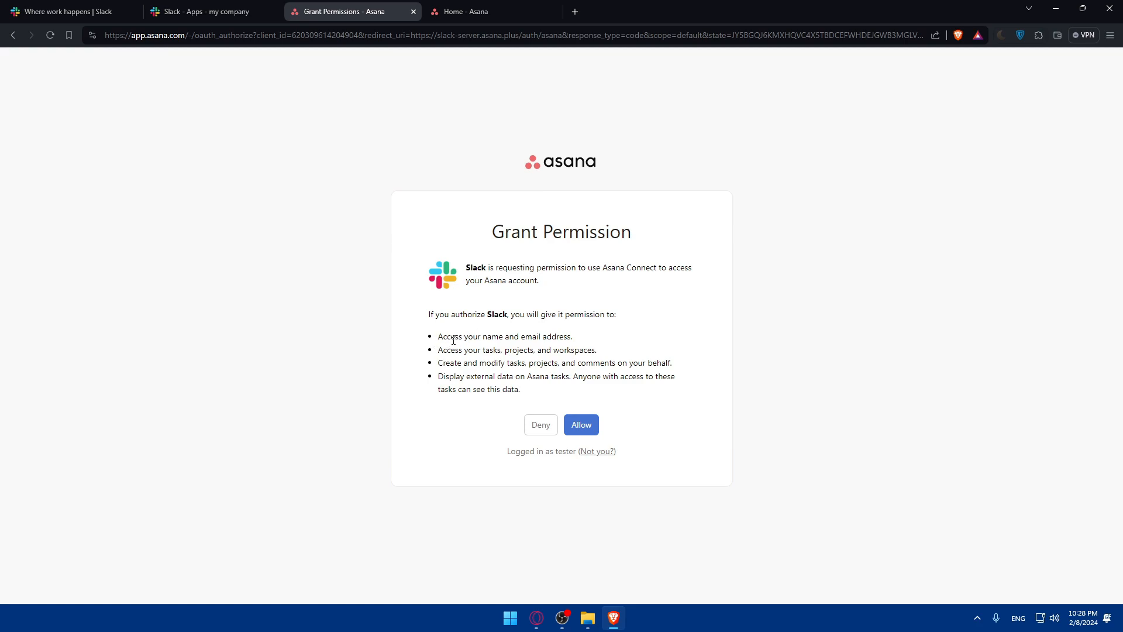
mouse_move(447, 352)
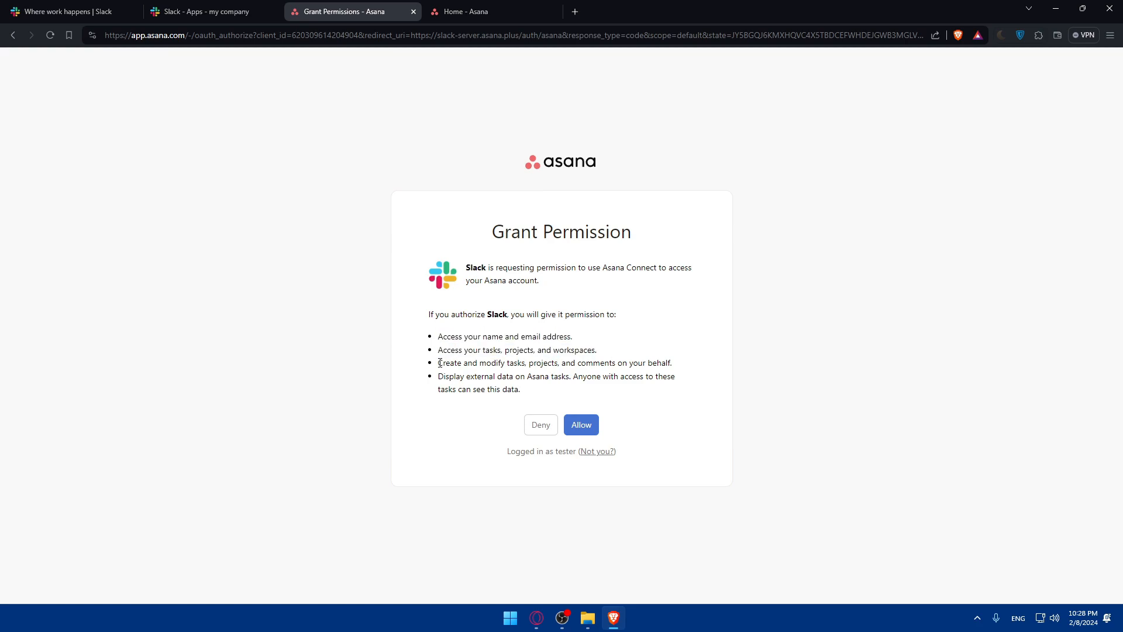
drag(439, 363, 653, 363)
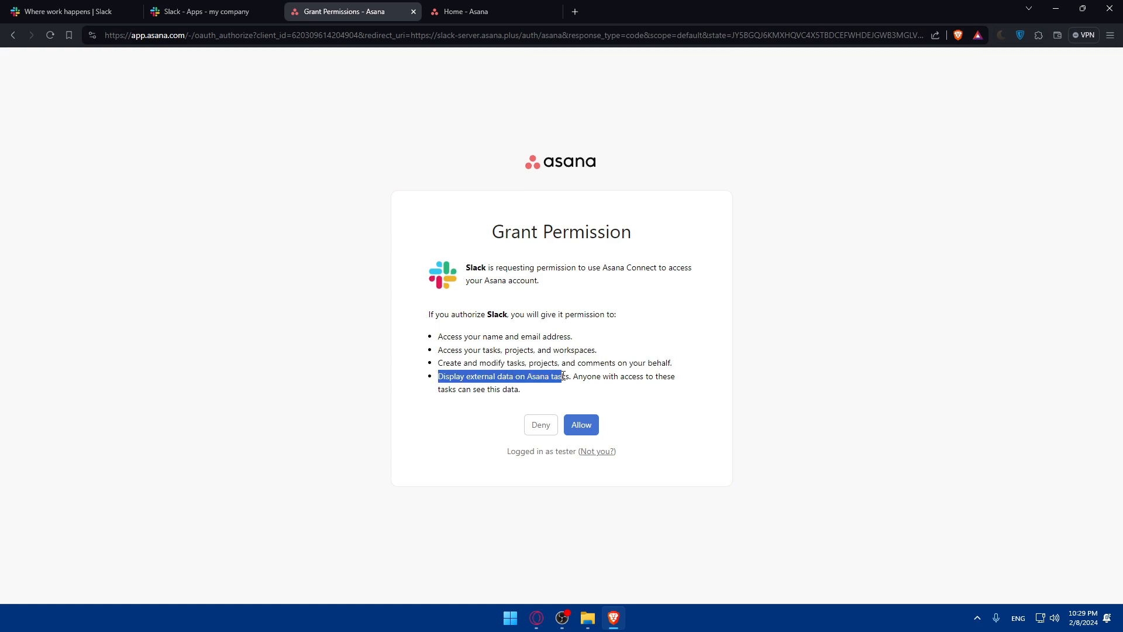
click(569, 373)
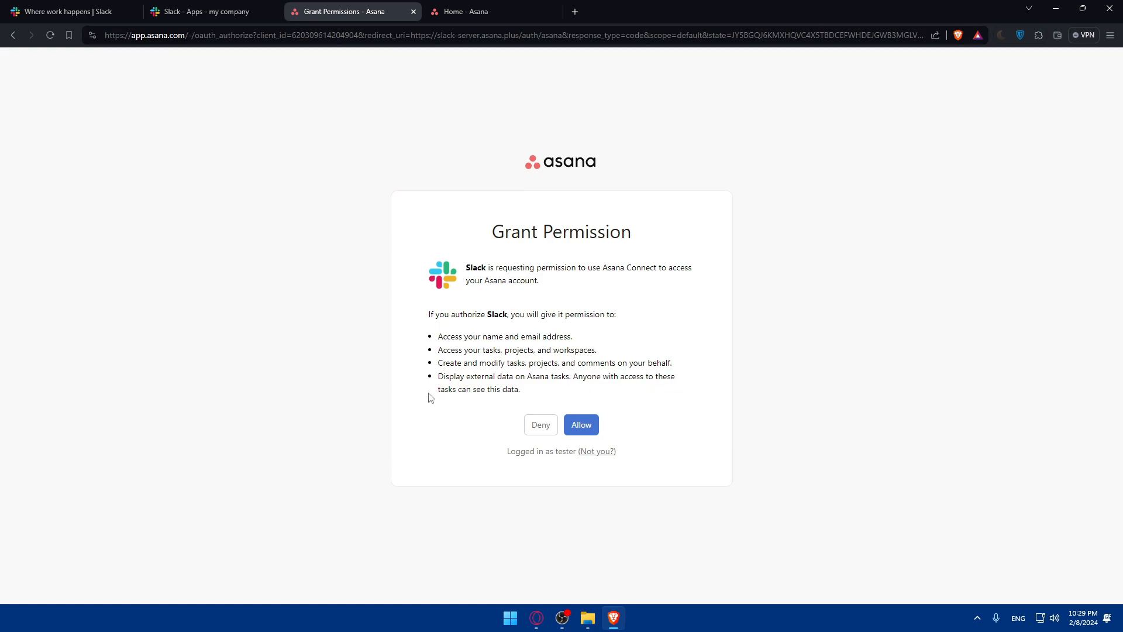
drag(438, 388, 515, 388)
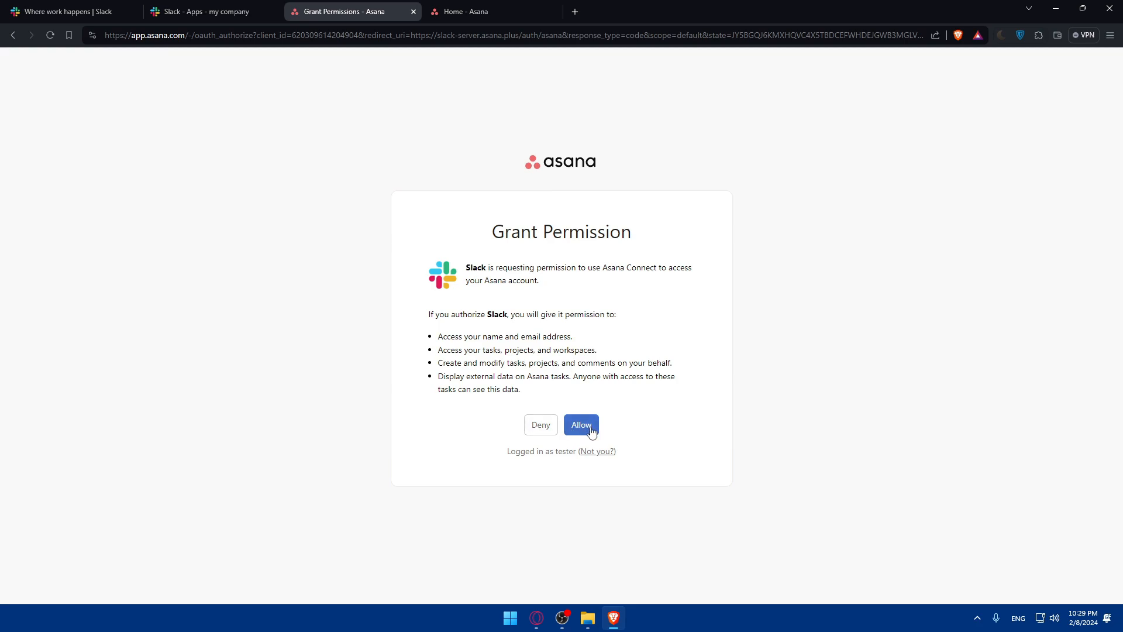
click(582, 424)
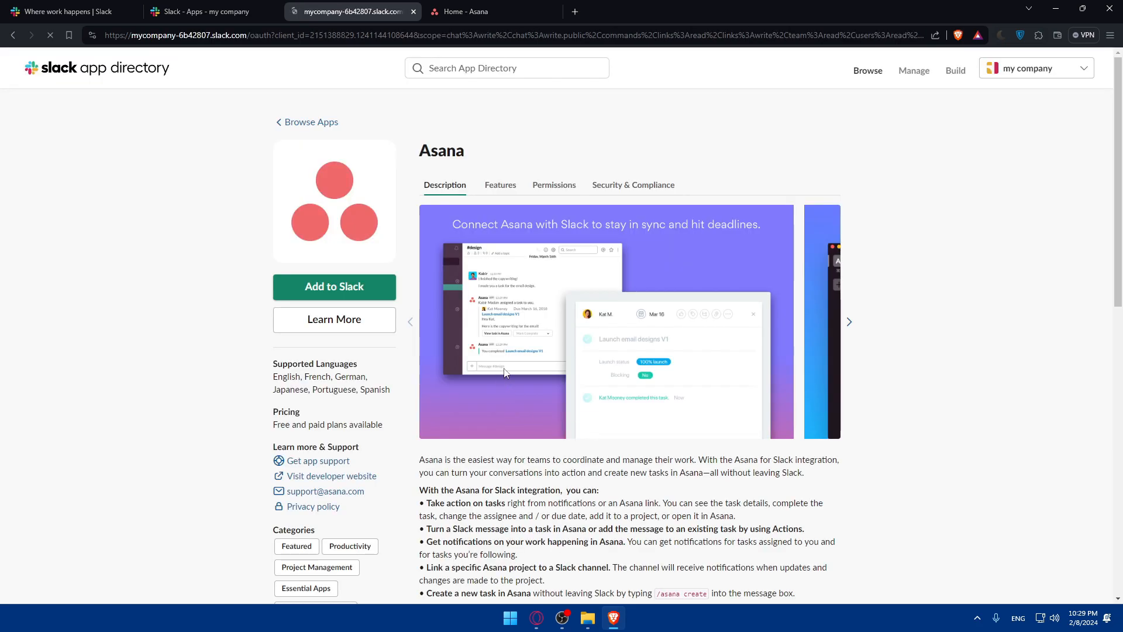
Step: Review what Asana can do in the workspace and allow its requested permissions
click(333, 287)
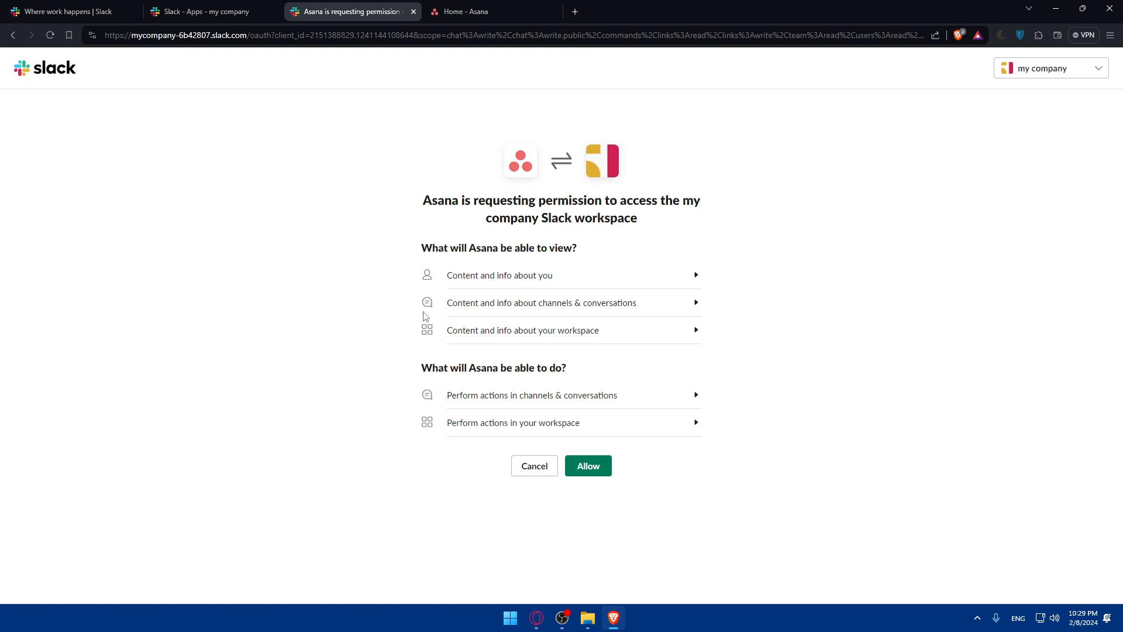
mouse_move(472, 334)
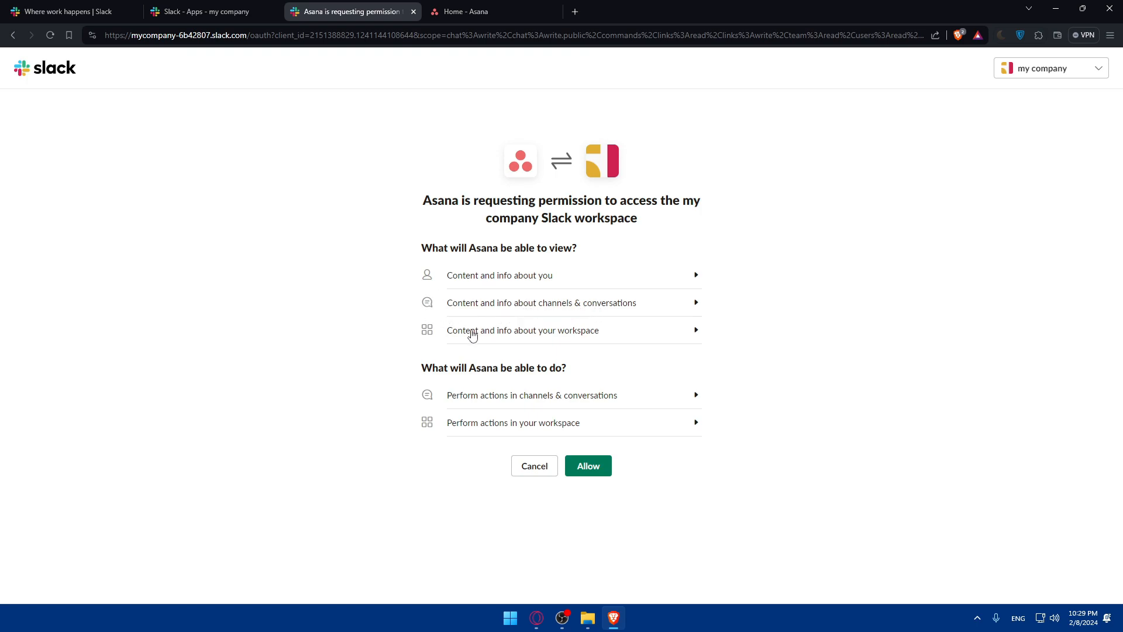
mouse_move(574, 337)
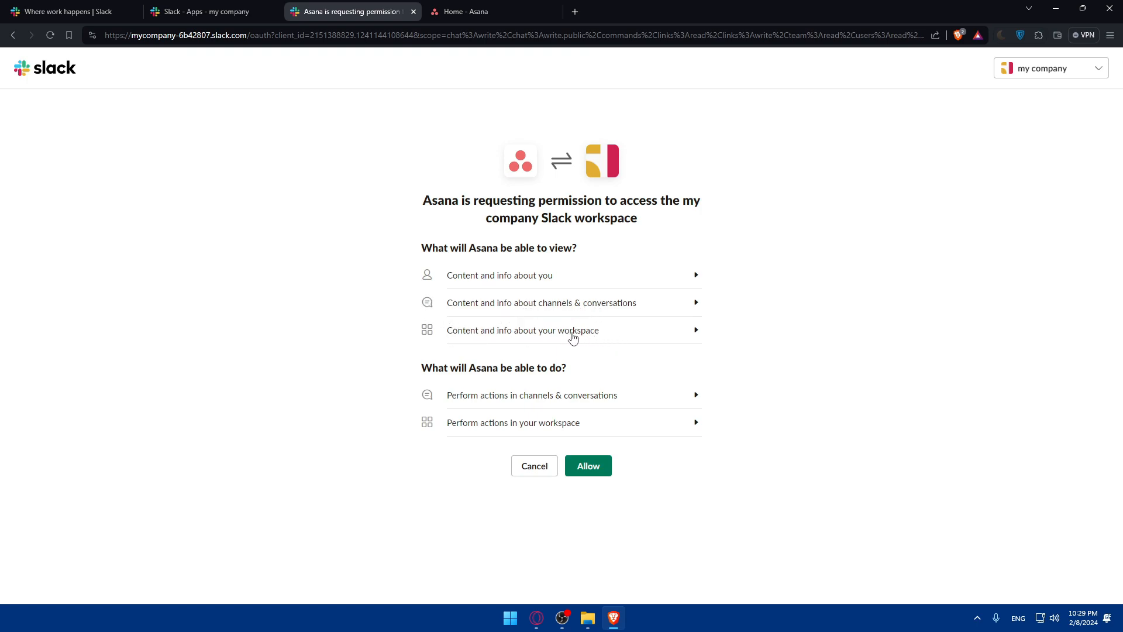
mouse_move(457, 401)
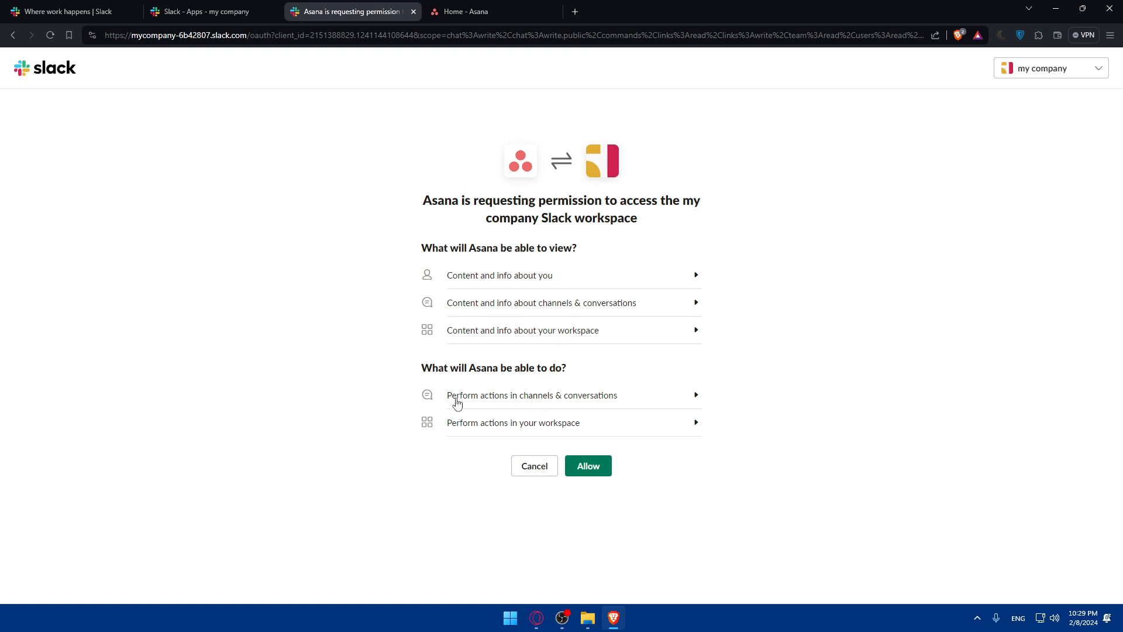
mouse_move(500, 406)
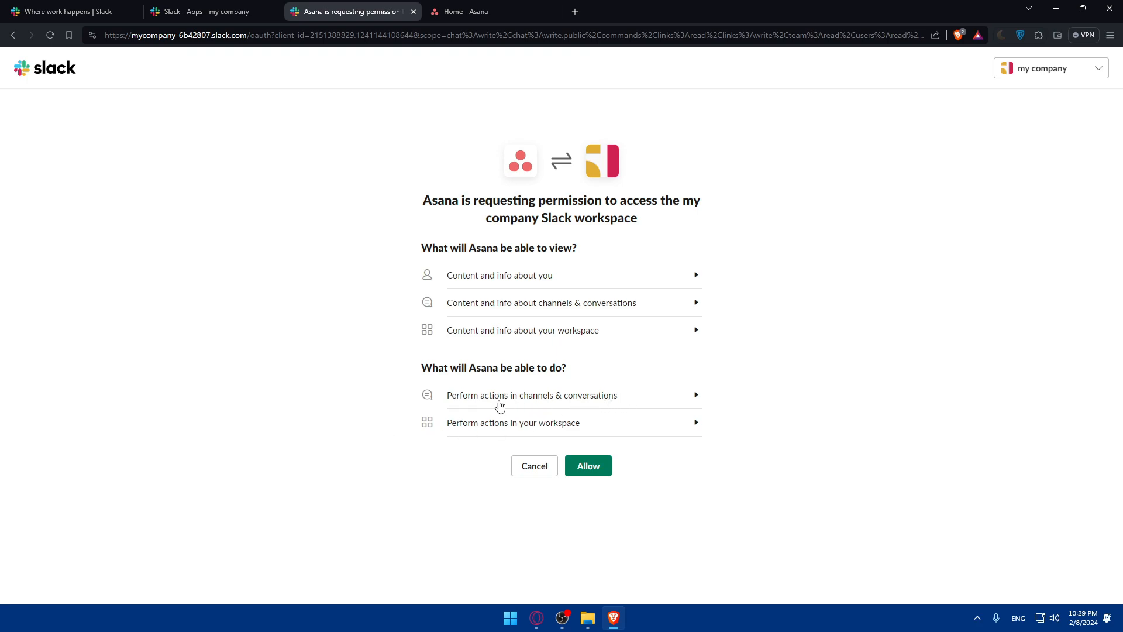
click(532, 394)
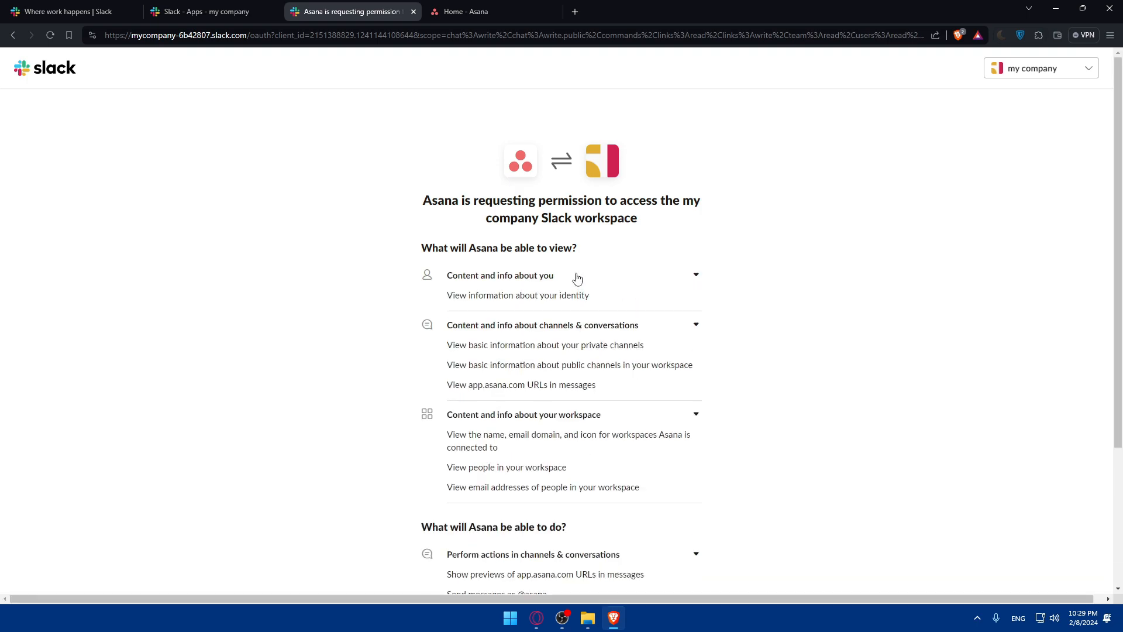
scroll(down, 3)
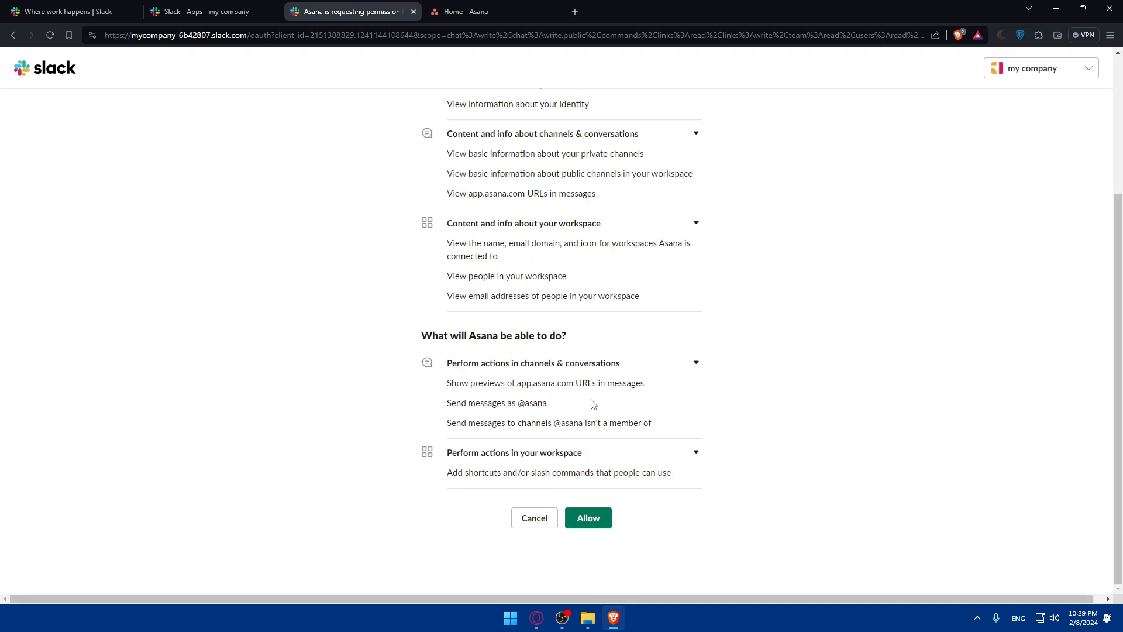
click(587, 517)
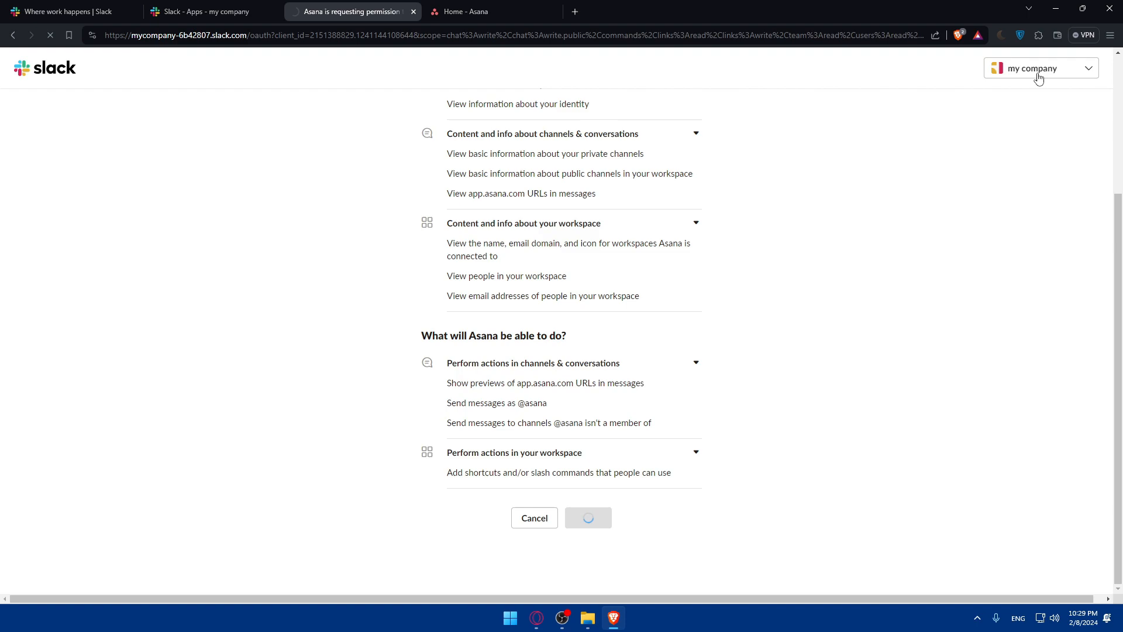
click(586, 517)
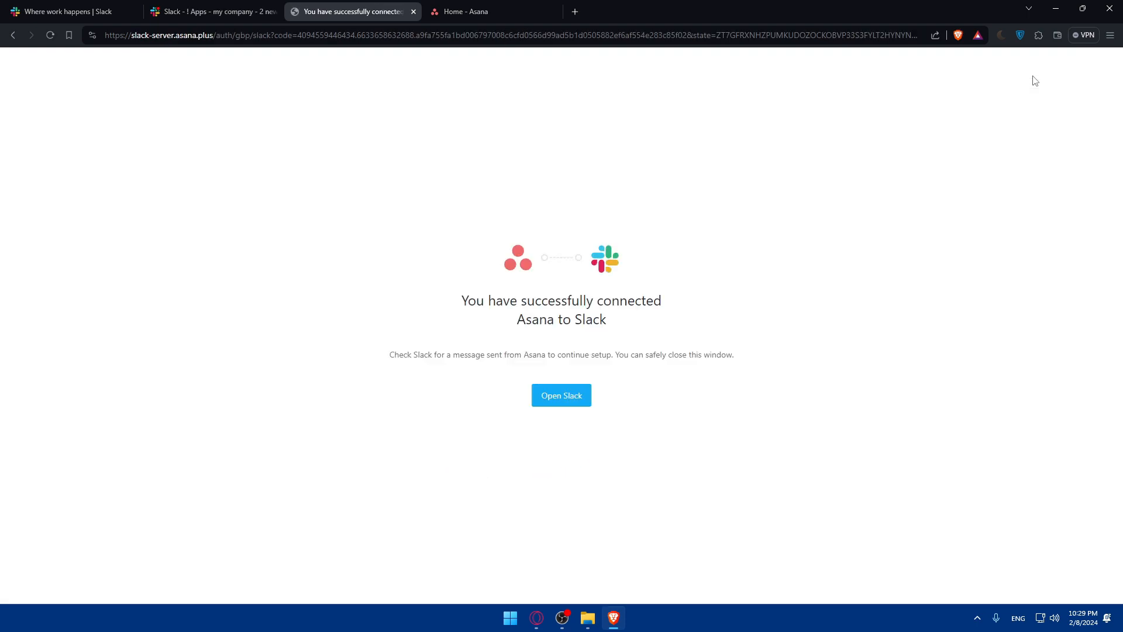
Step: Note the successful connection message and continue the Asana setup in Slack
drag(462, 300, 648, 301)
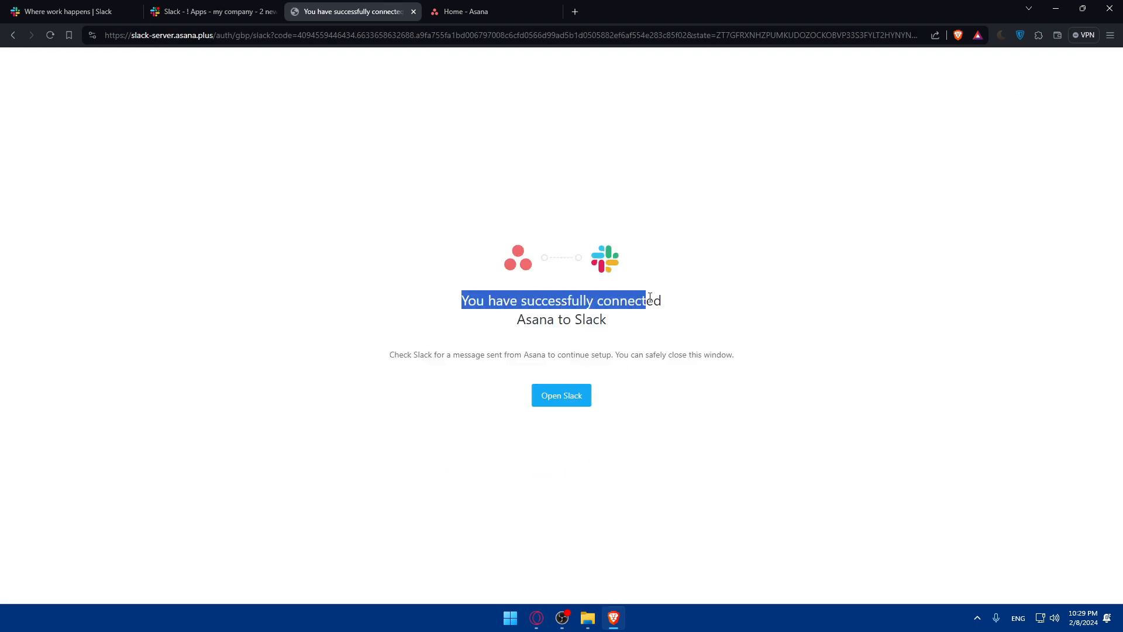
click(504, 327)
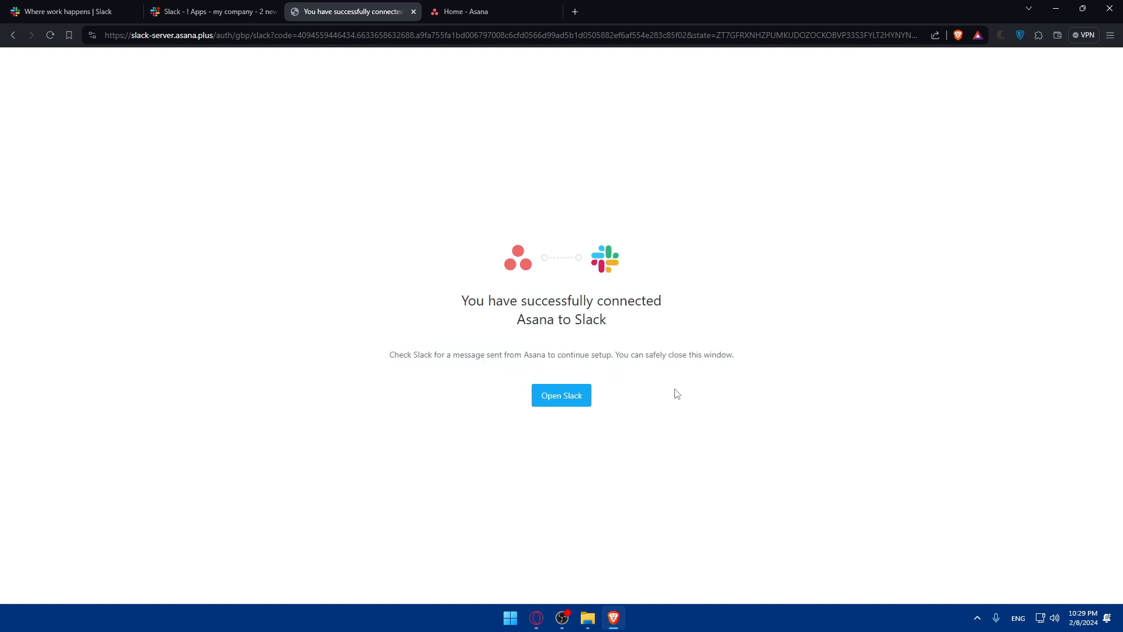
mouse_move(610, 284)
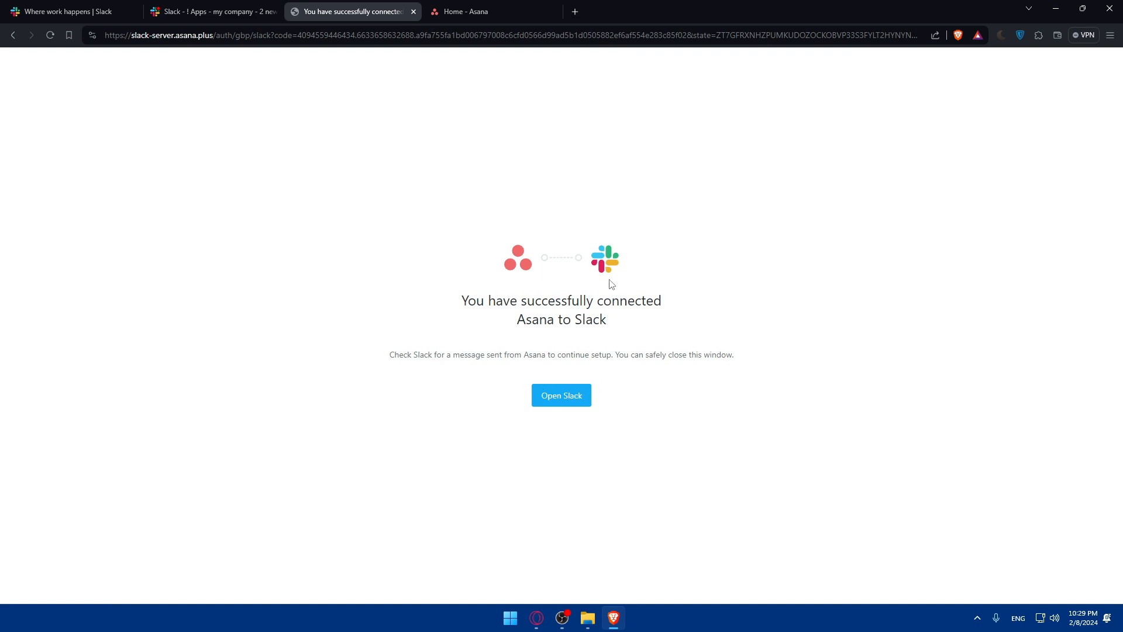
click(561, 394)
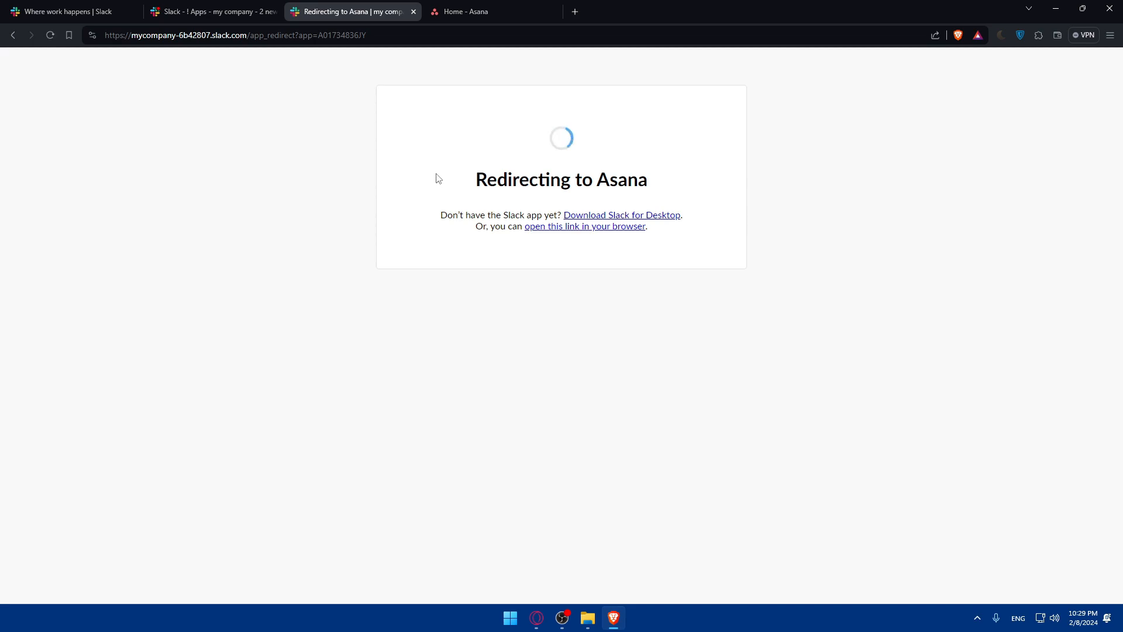
Step: Close the leftover Redirecting to Asana tab and return to the Slack workspace tab
click(492, 12)
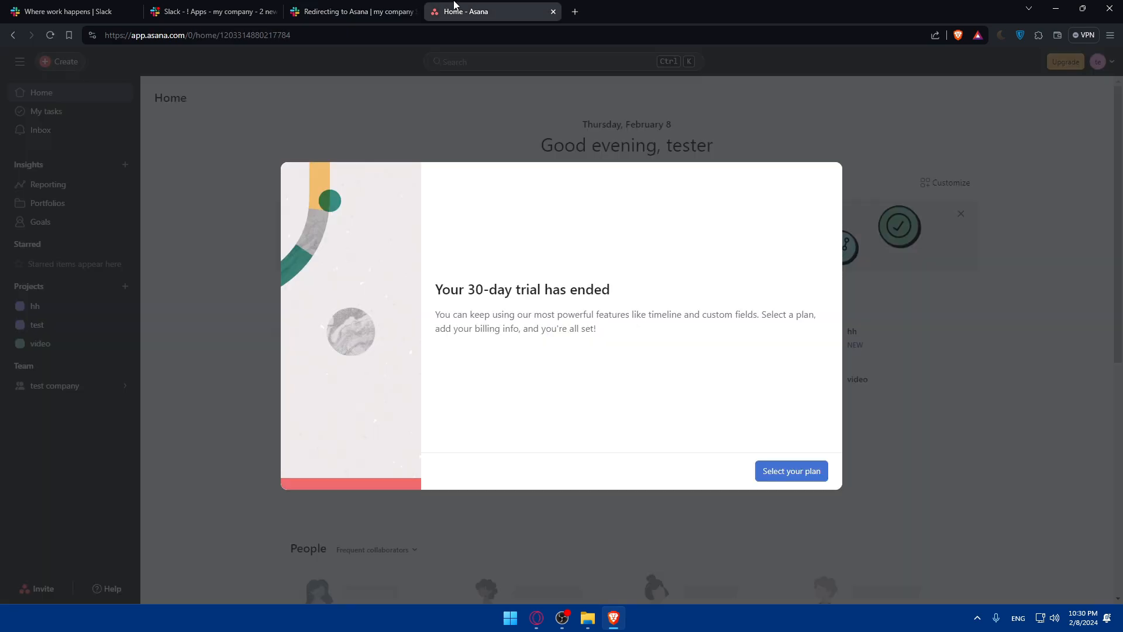
mouse_move(690, 138)
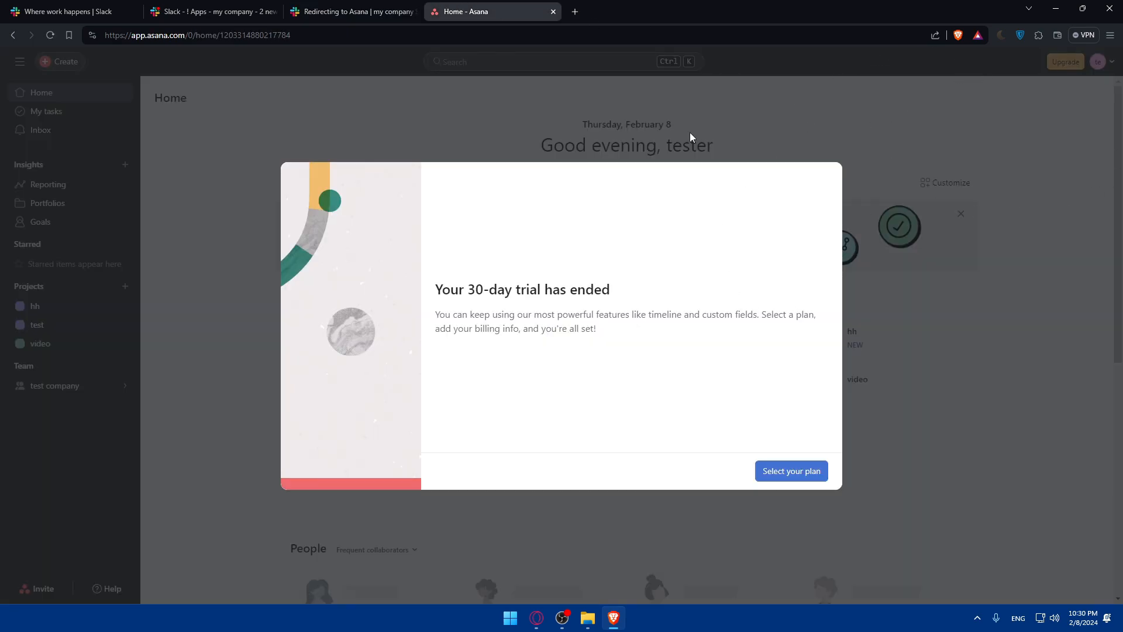
click(351, 12)
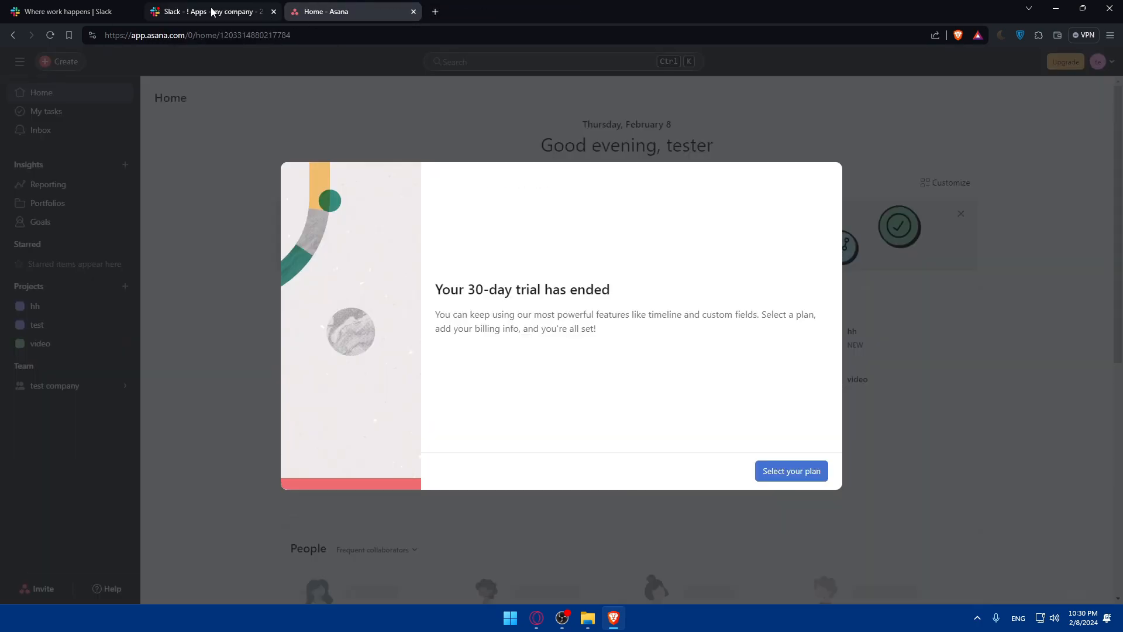
click(208, 11)
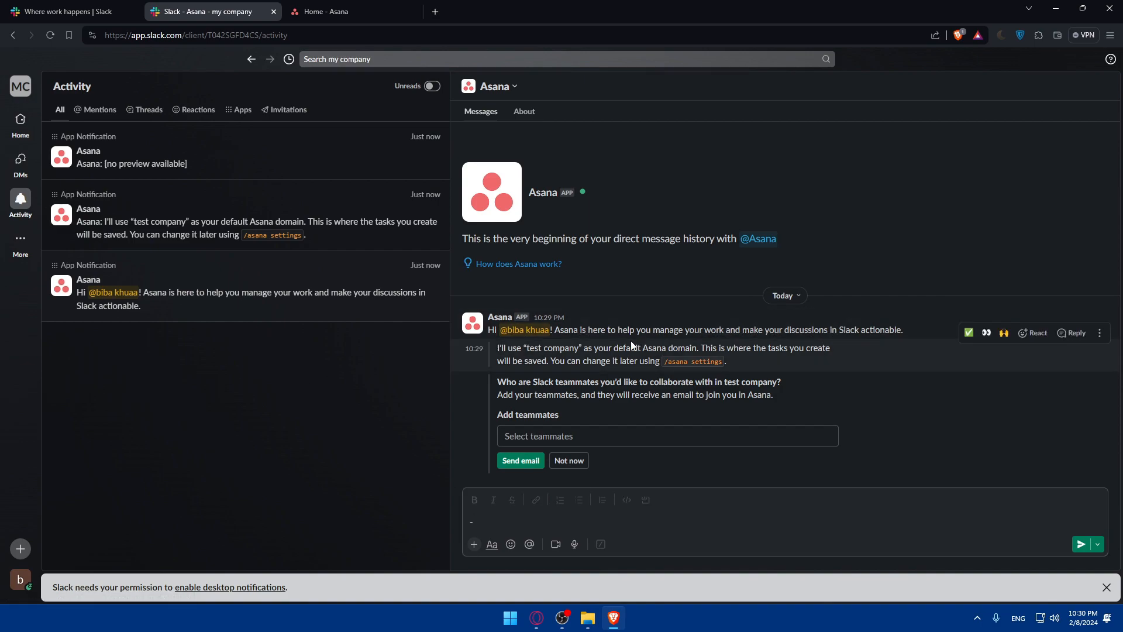
Step: Read Asana's welcome DM setting test company as default domain and choose Not now for adding teammates
double_click(508, 349)
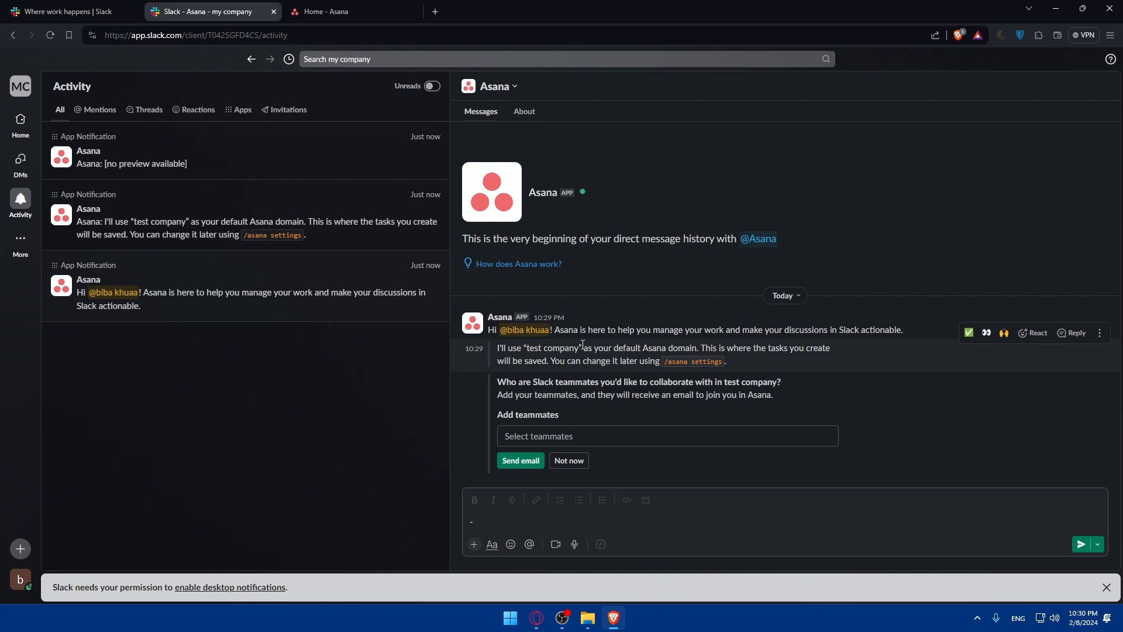
drag(584, 347, 830, 348)
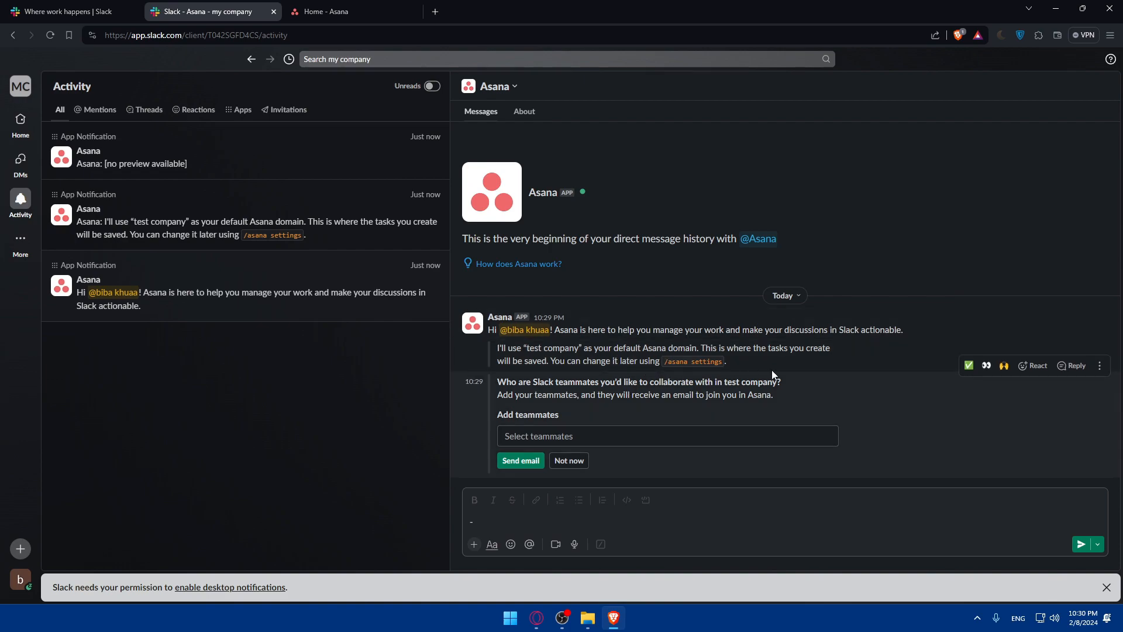
drag(500, 382, 641, 382)
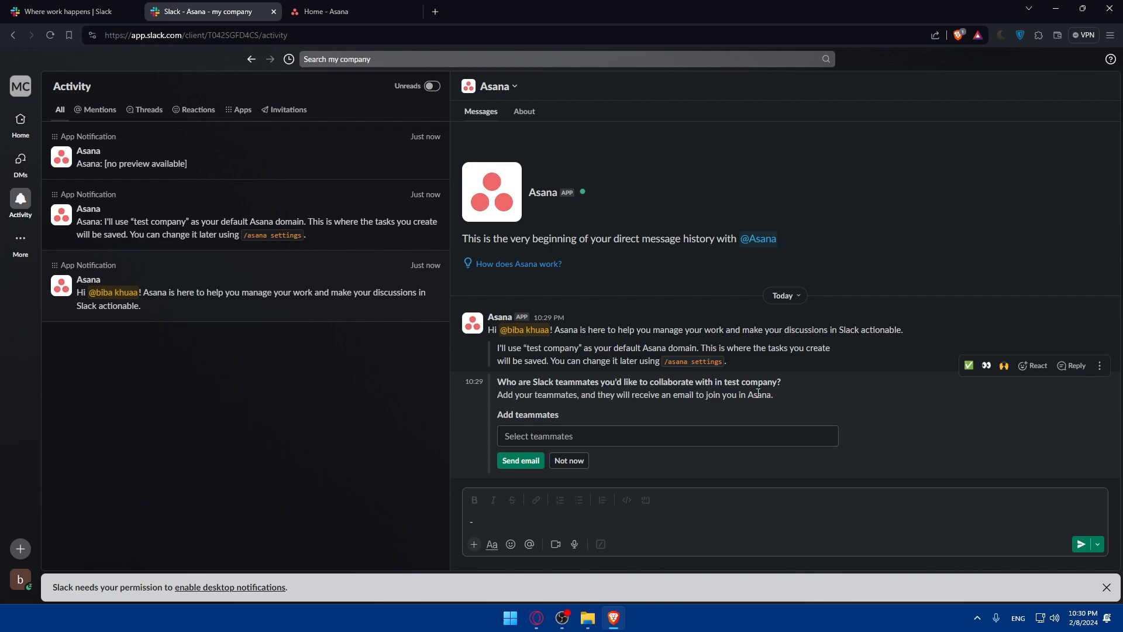
mouse_move(521, 428)
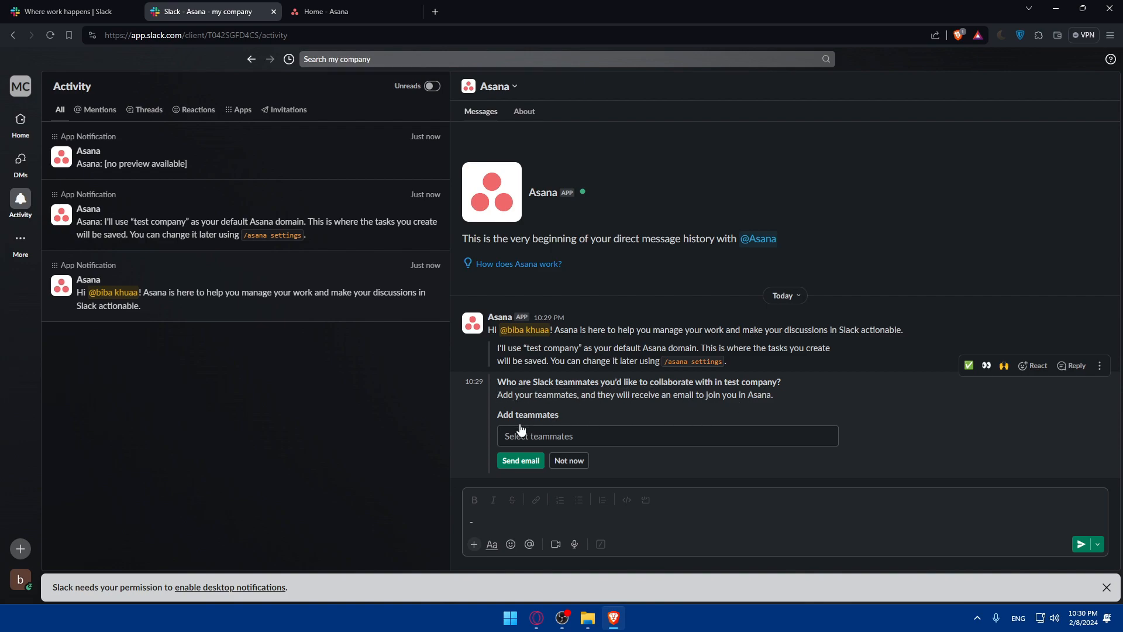
click(665, 435)
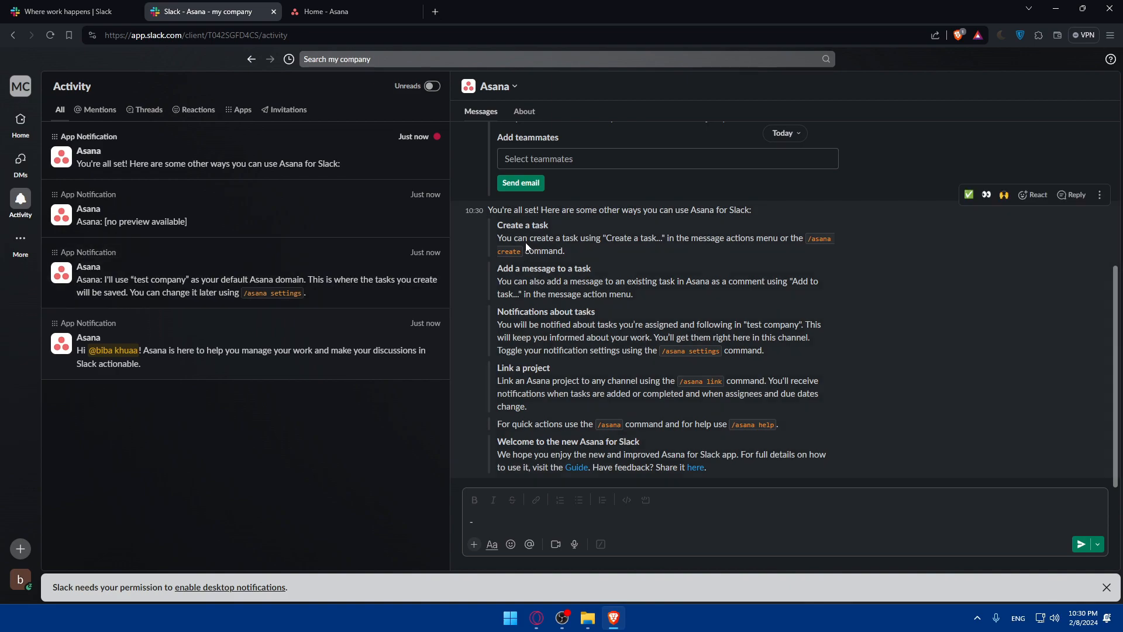
Step: Read the 'You're all set!' tips and leave a short '--' draft in the Asana DM
drag(497, 237, 604, 237)
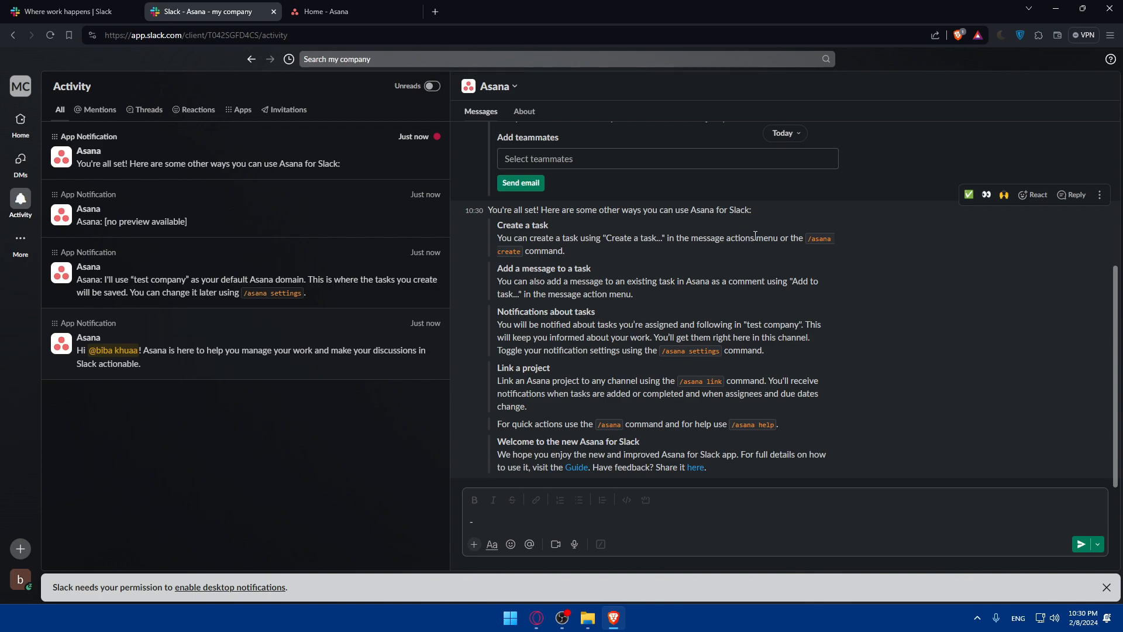
mouse_move(543, 264)
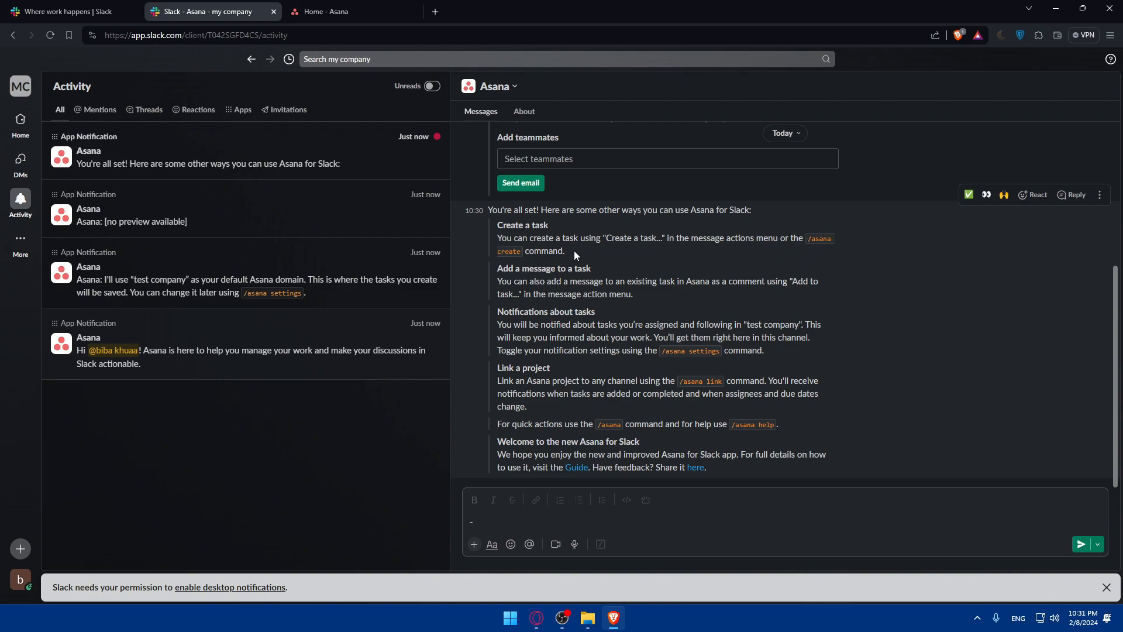
text(--)
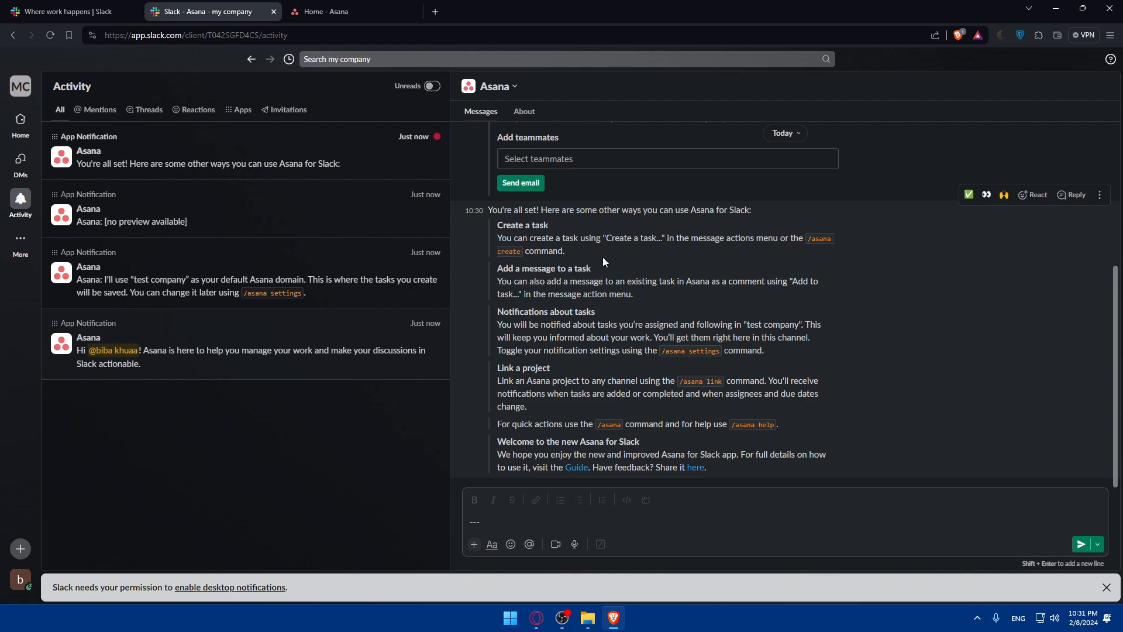
mouse_move(633, 292)
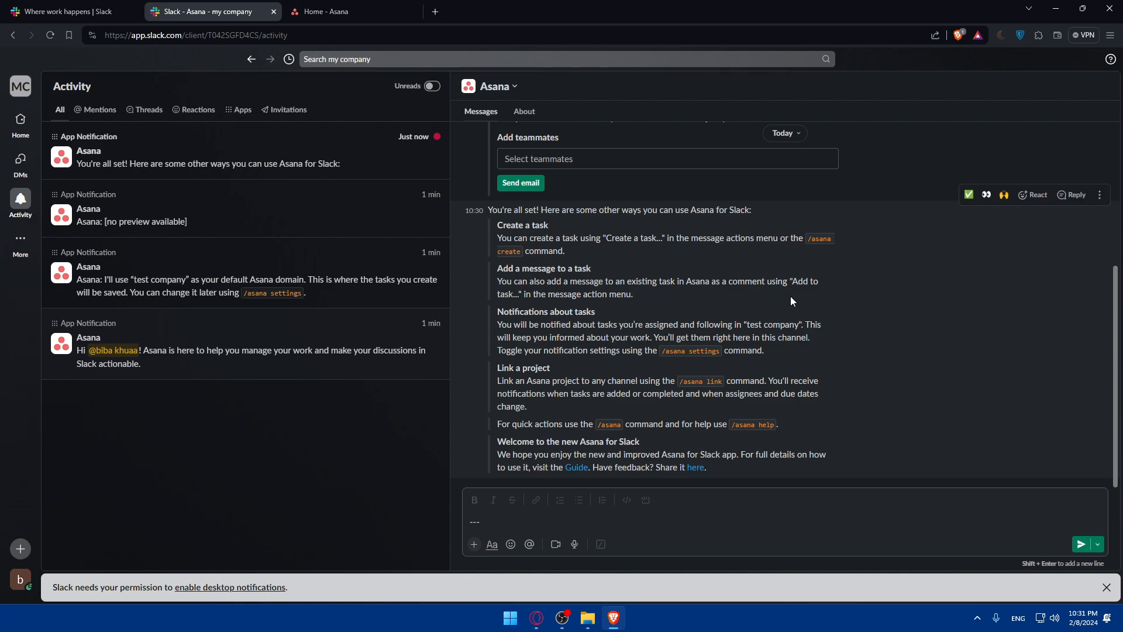
mouse_move(525, 308)
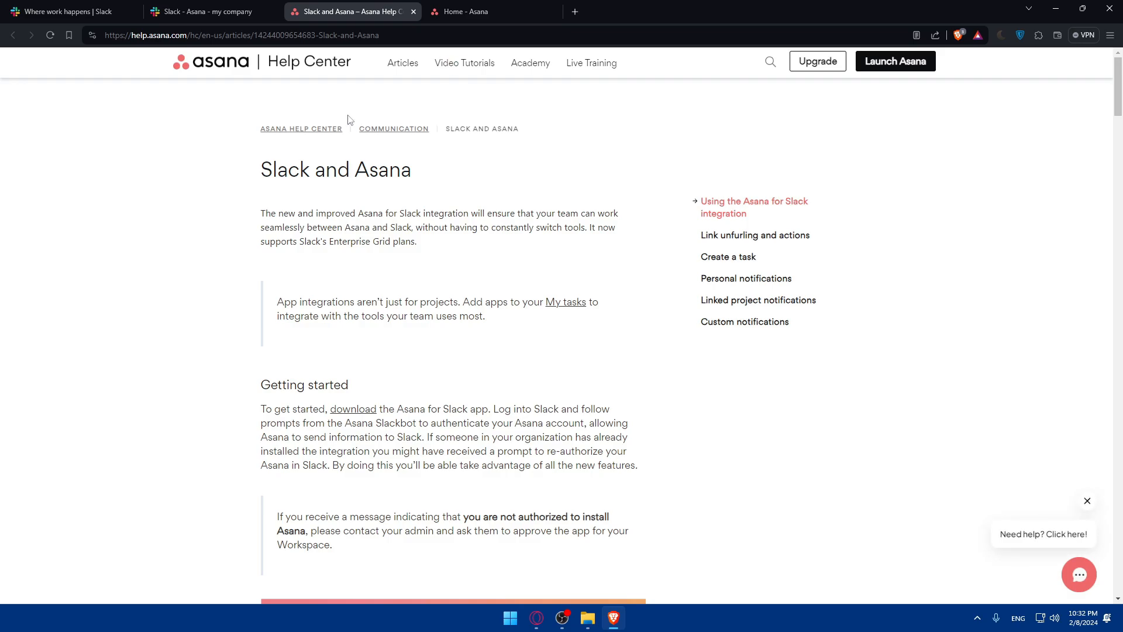
Step: Jump to the Personal notifications section of the Slack and Asana guide, then close the help article
scroll(down, 3)
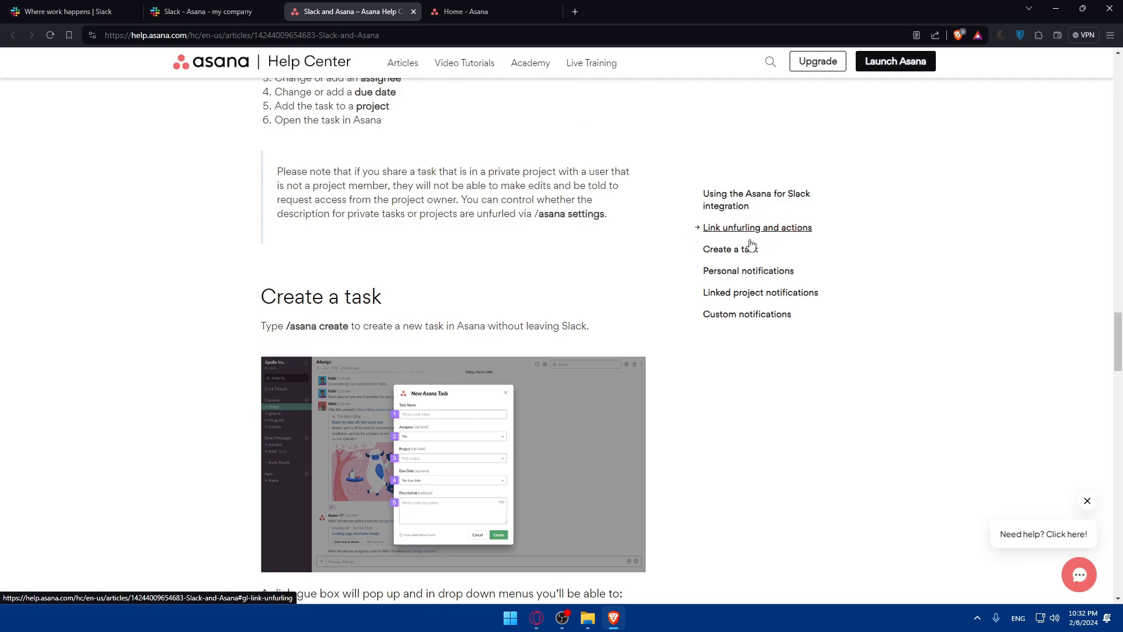
click(748, 270)
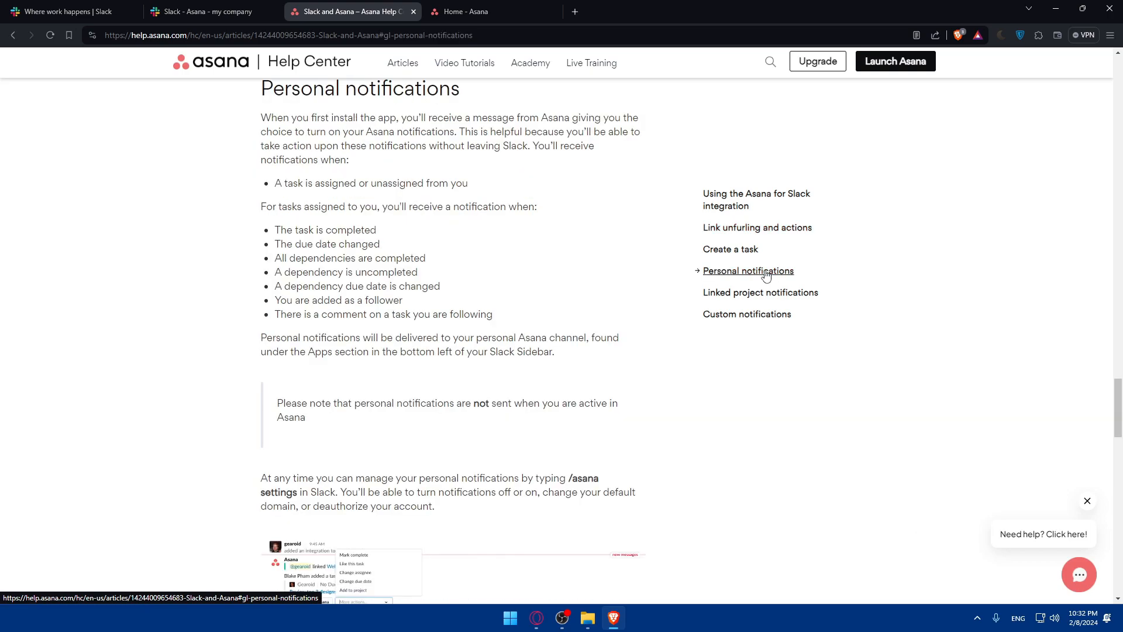
click(760, 292)
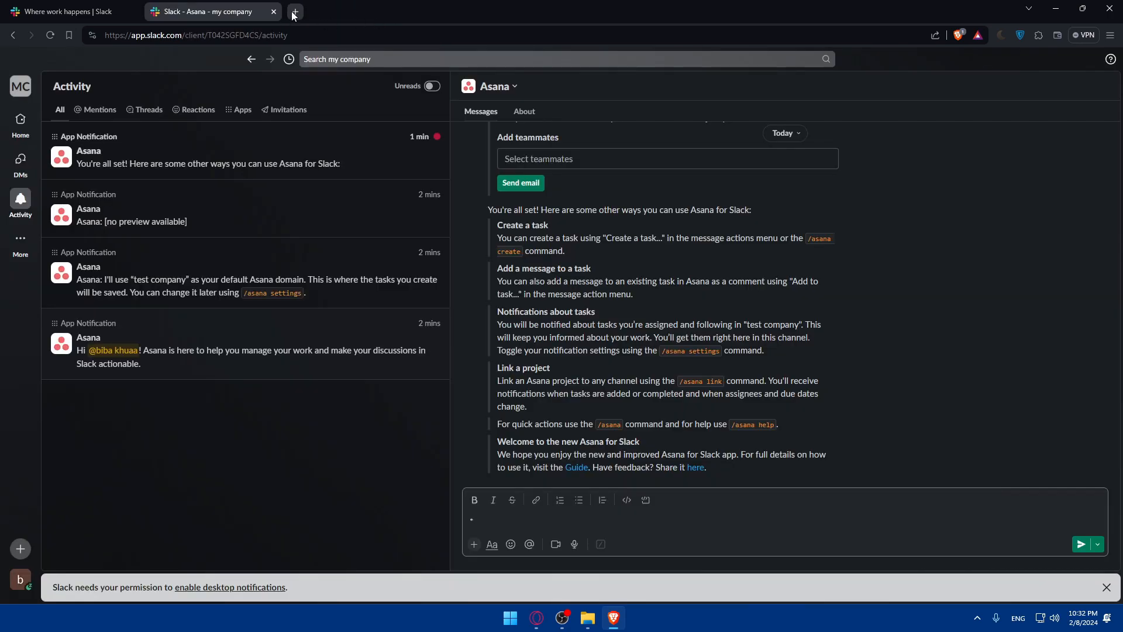
Step: Close the Slack landing page and workspace tabs, leaving only a blank new tab
click(273, 12)
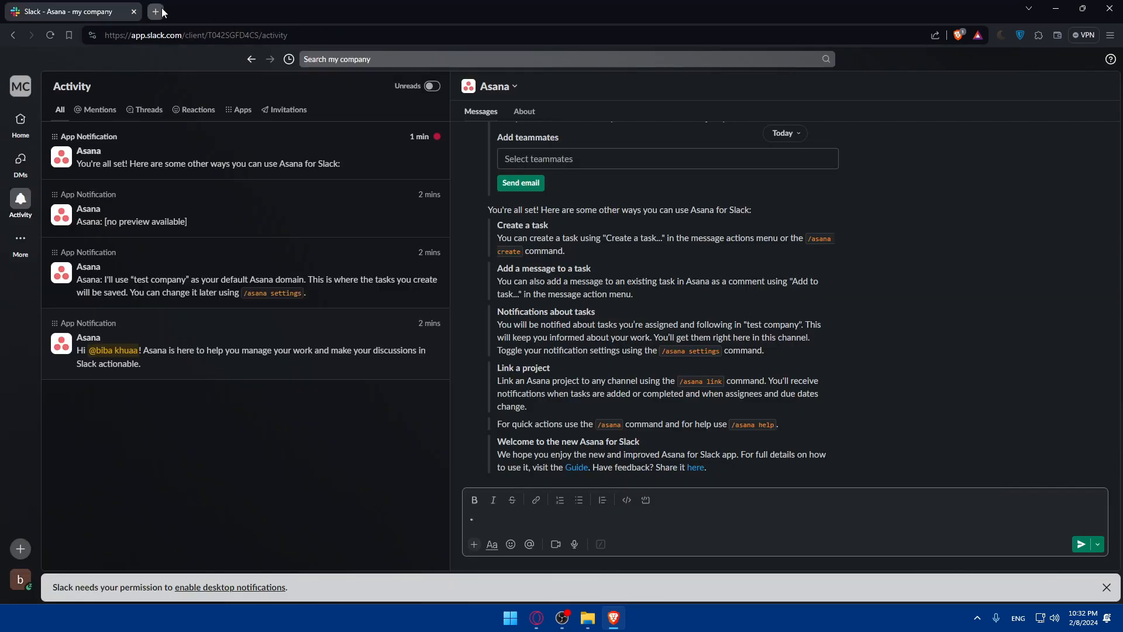
click(155, 12)
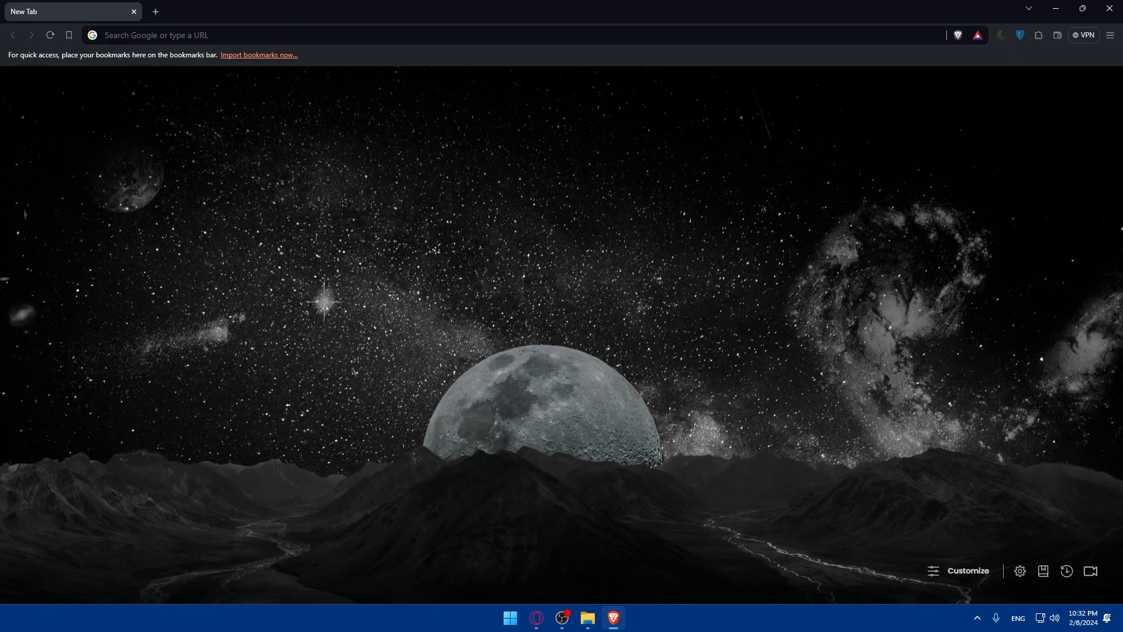